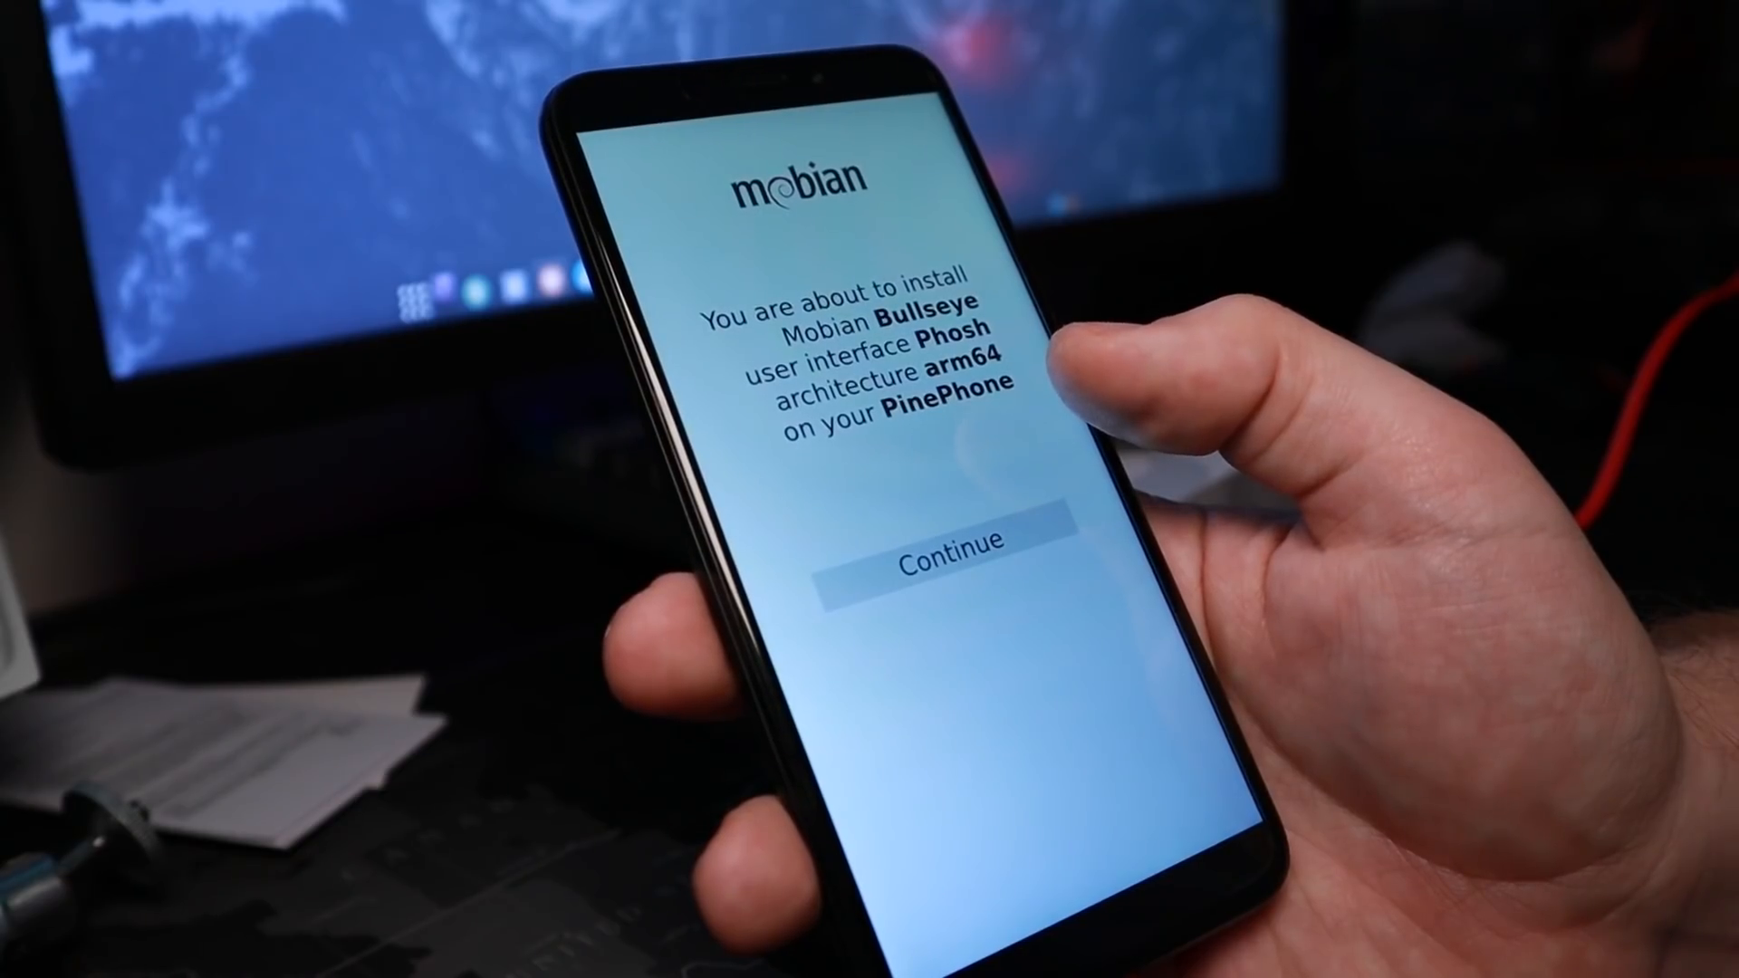
# Step: Continue past the install summary, disable full disk encryption, and start the Mobian install
pyautogui.click(938, 555)
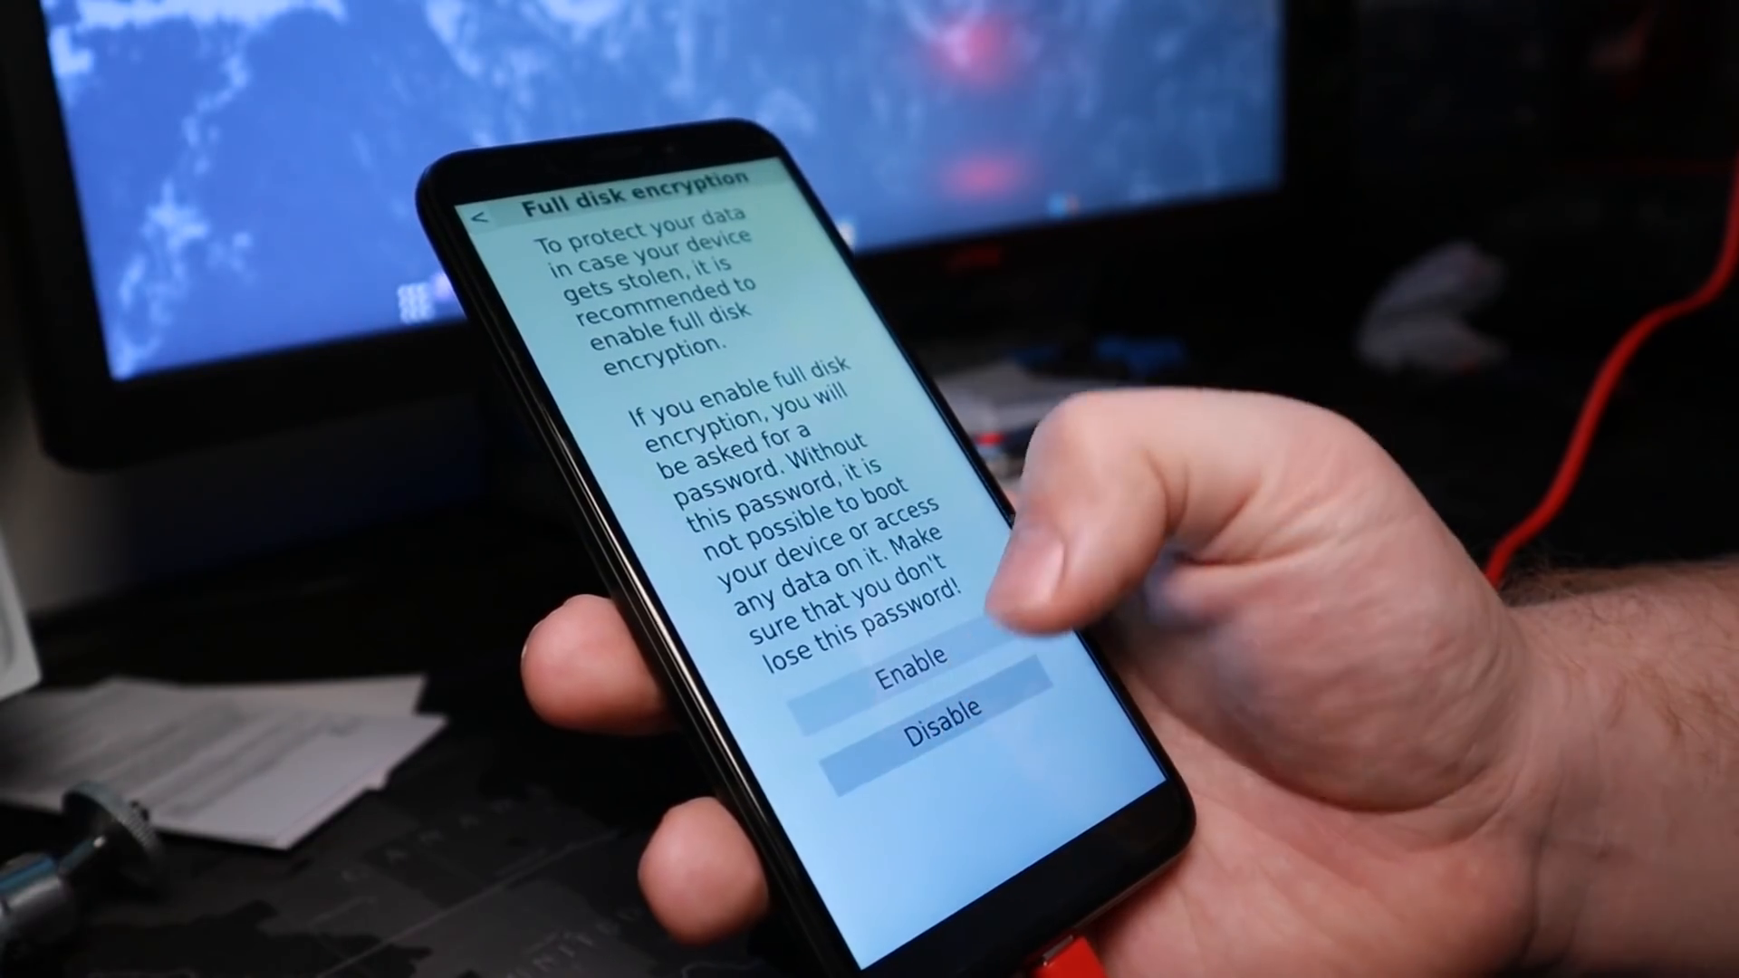
pyautogui.click(900, 735)
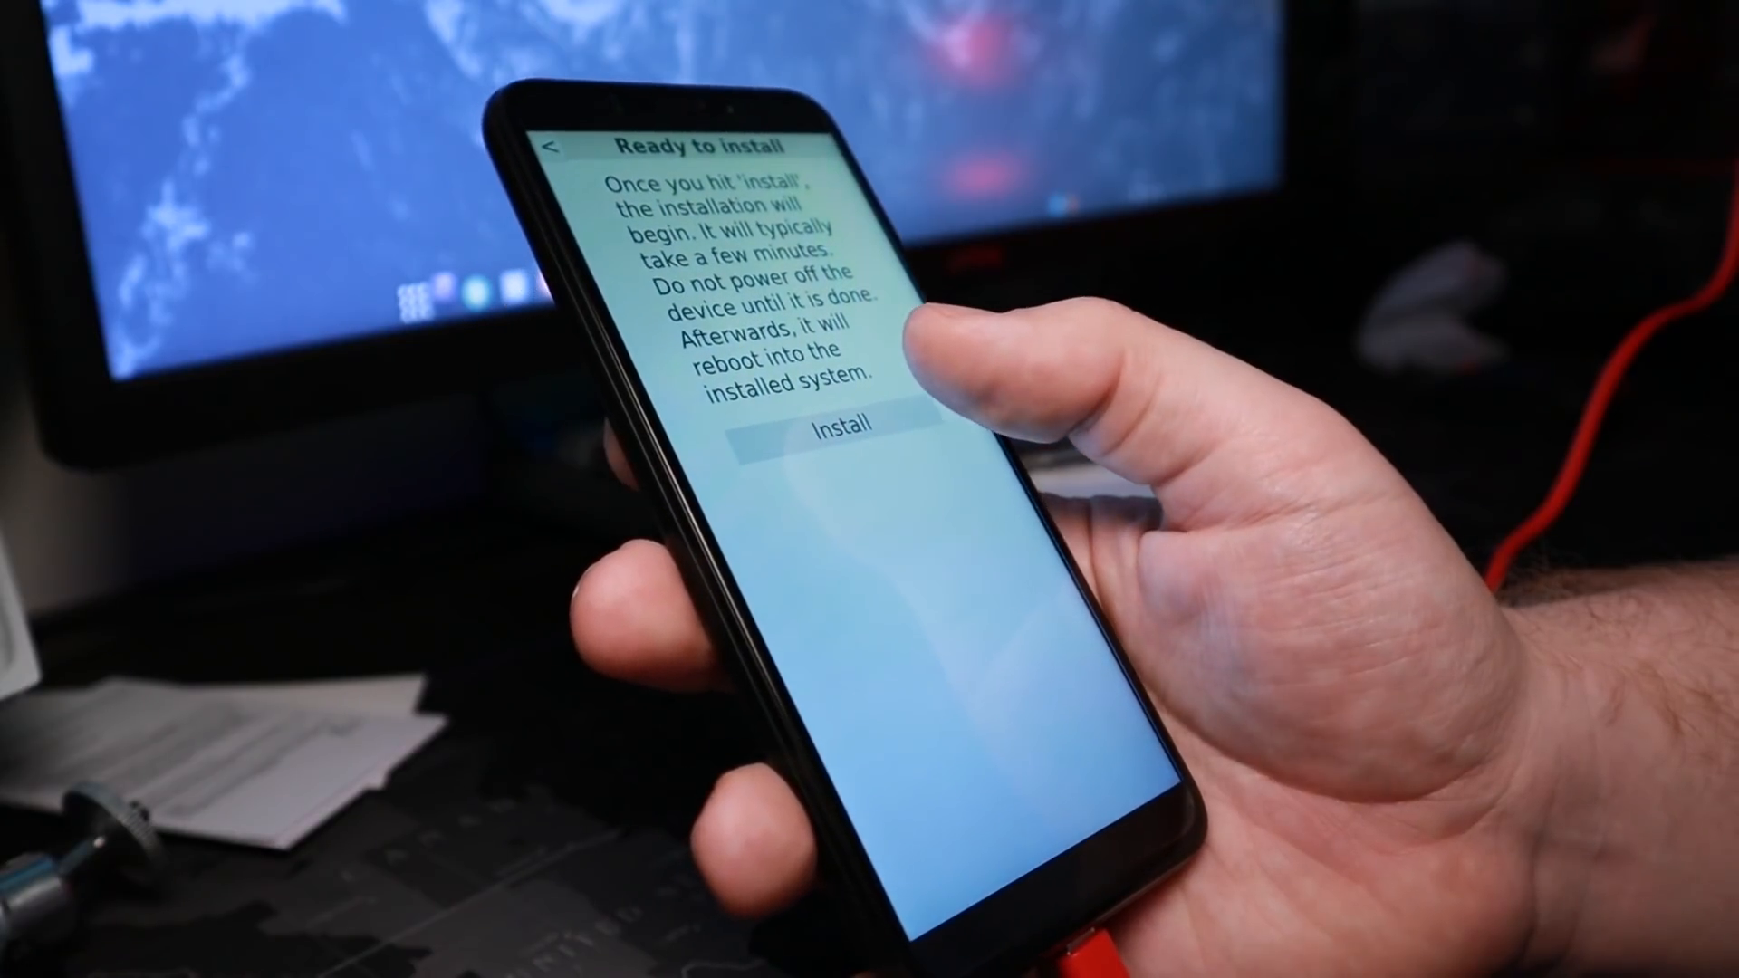
pyautogui.click(849, 425)
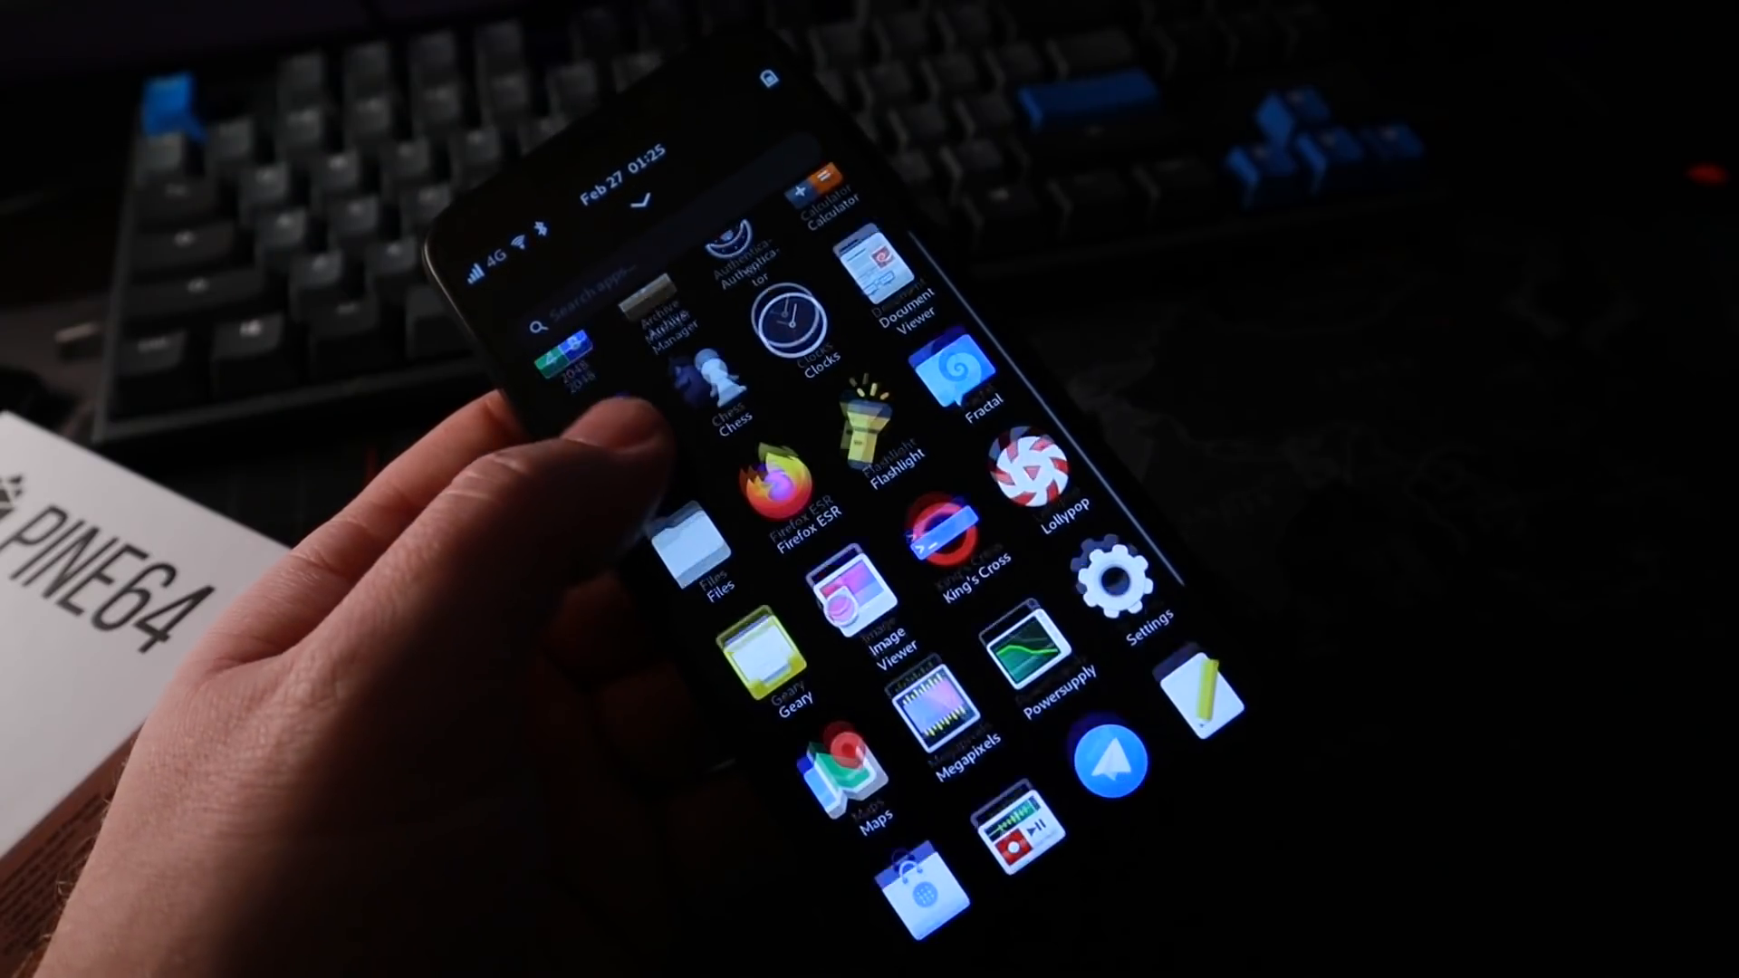
# Step: Scroll through the Phosh app grid to browse the installed apps
pyautogui.scroll(-3)
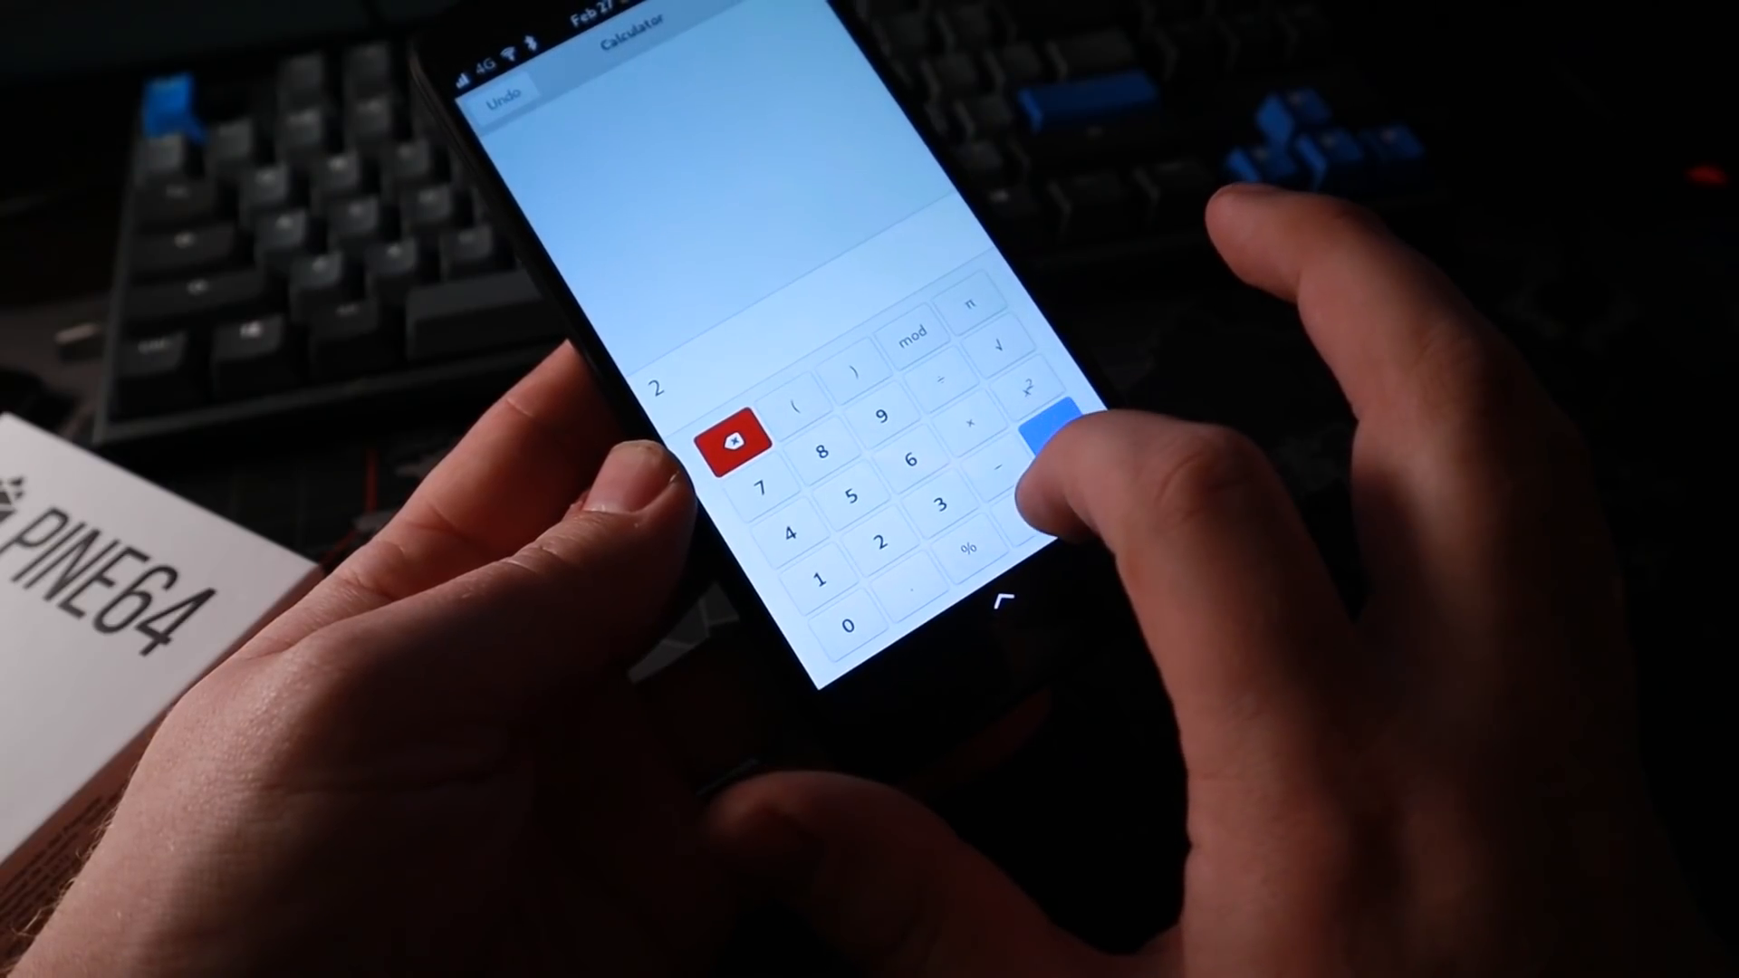
# Step: Calculate 2+2 = 4 in GNOME Calculator, then return to the app grid
pyautogui.click(998, 466)
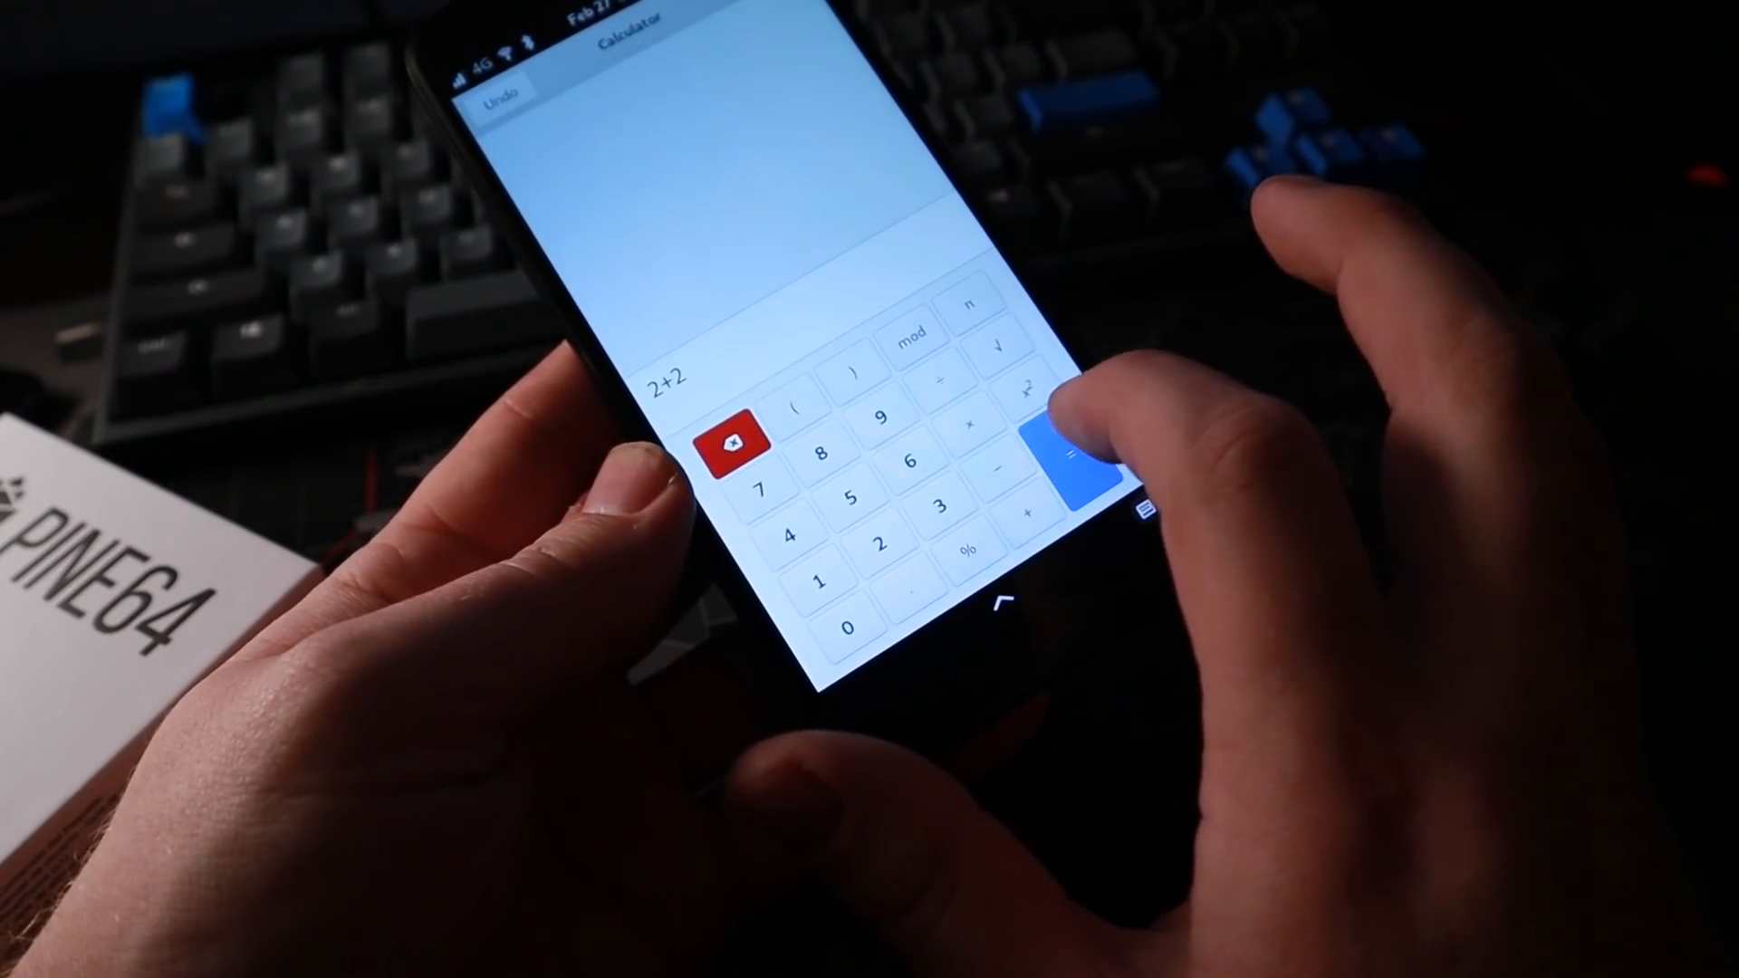
pyautogui.click(1075, 455)
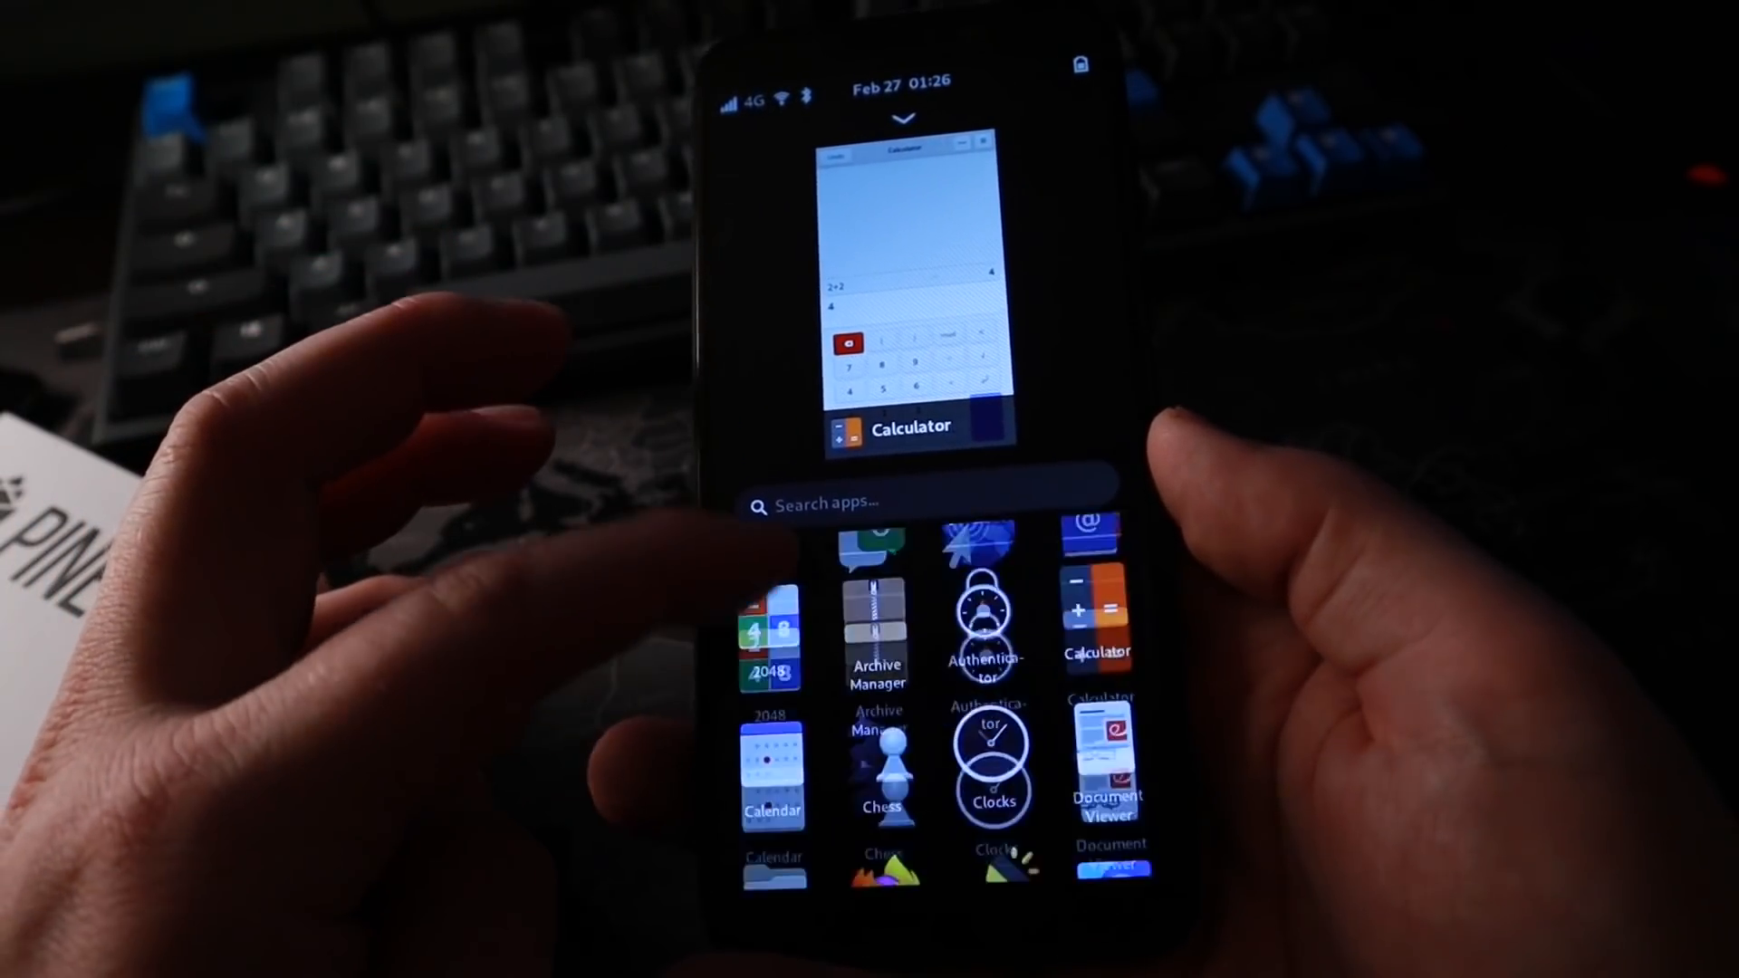
pyautogui.scroll(-3)
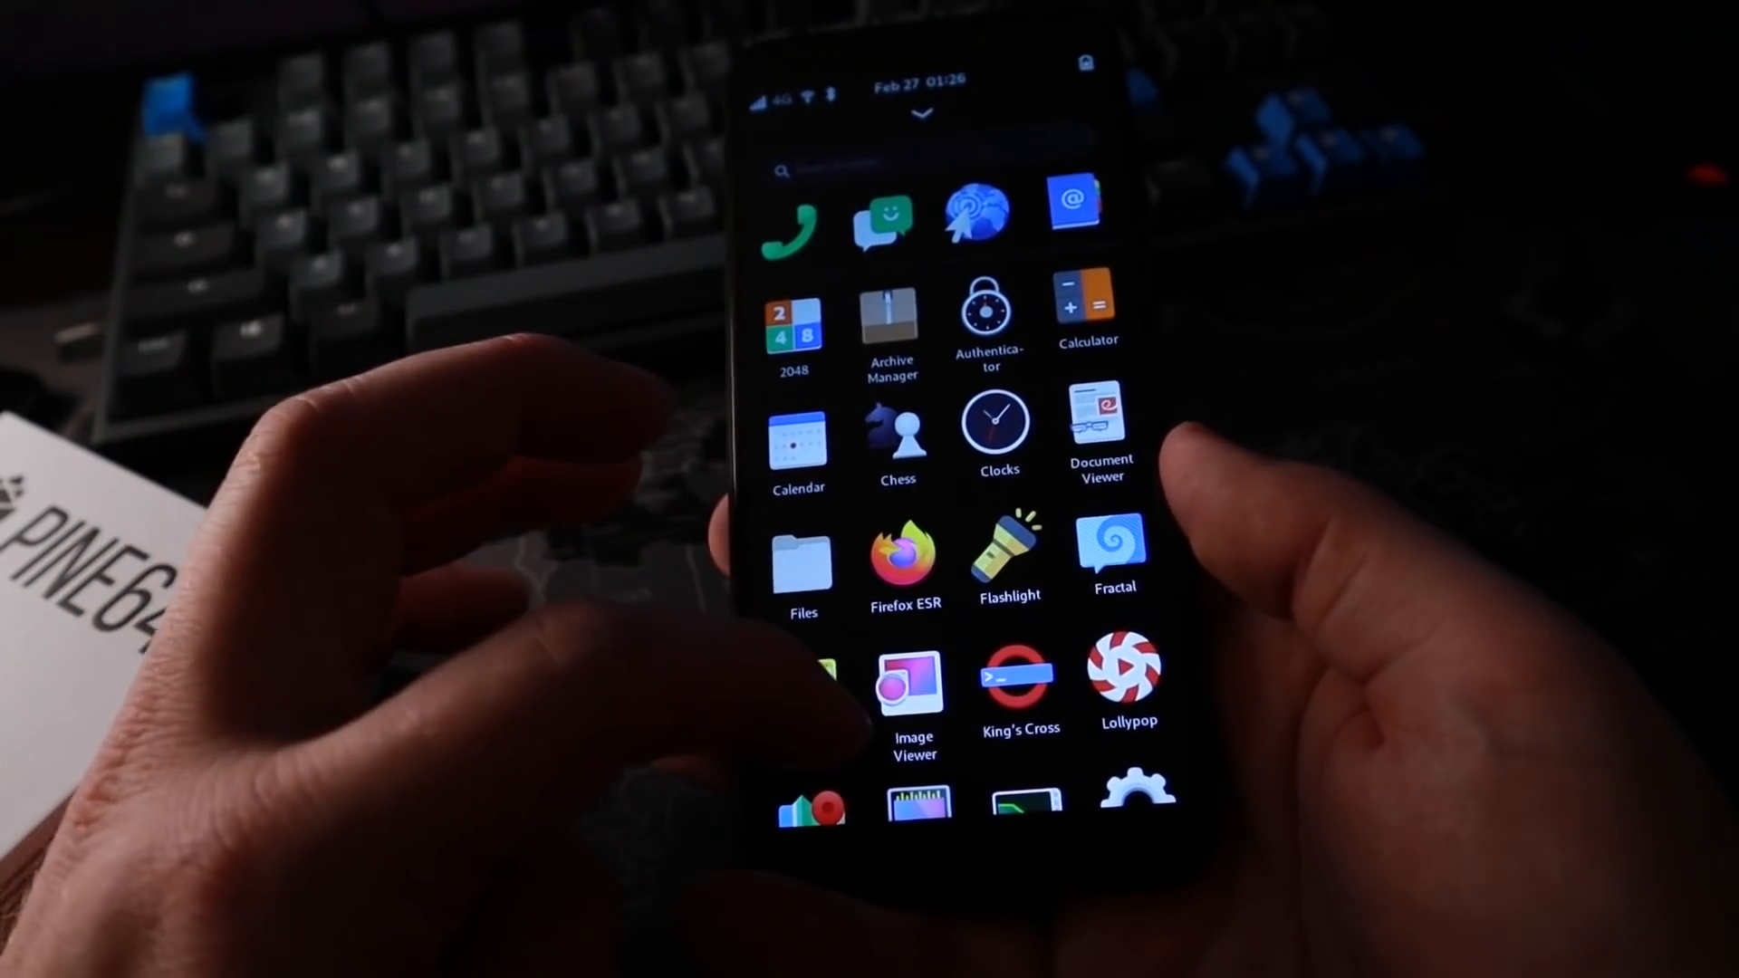
# Step: Bring up the on-screen keyboard in King's Cross and type neofetch
pyautogui.scroll(-3)
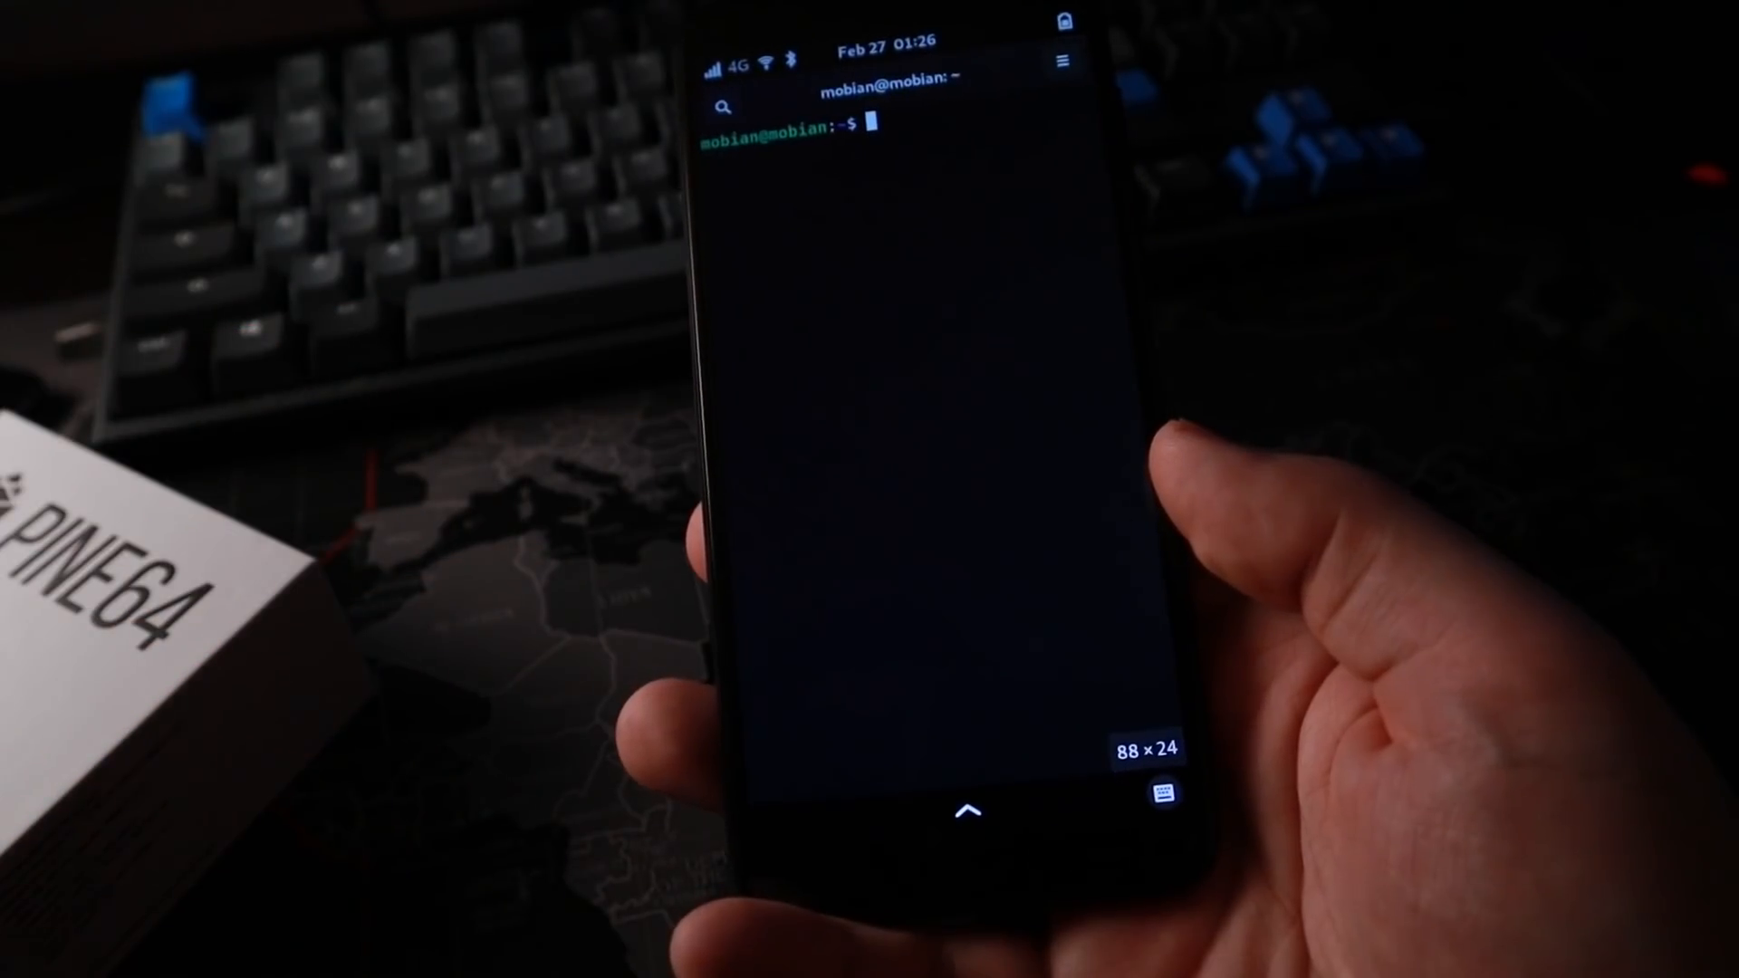
pyautogui.click(1160, 795)
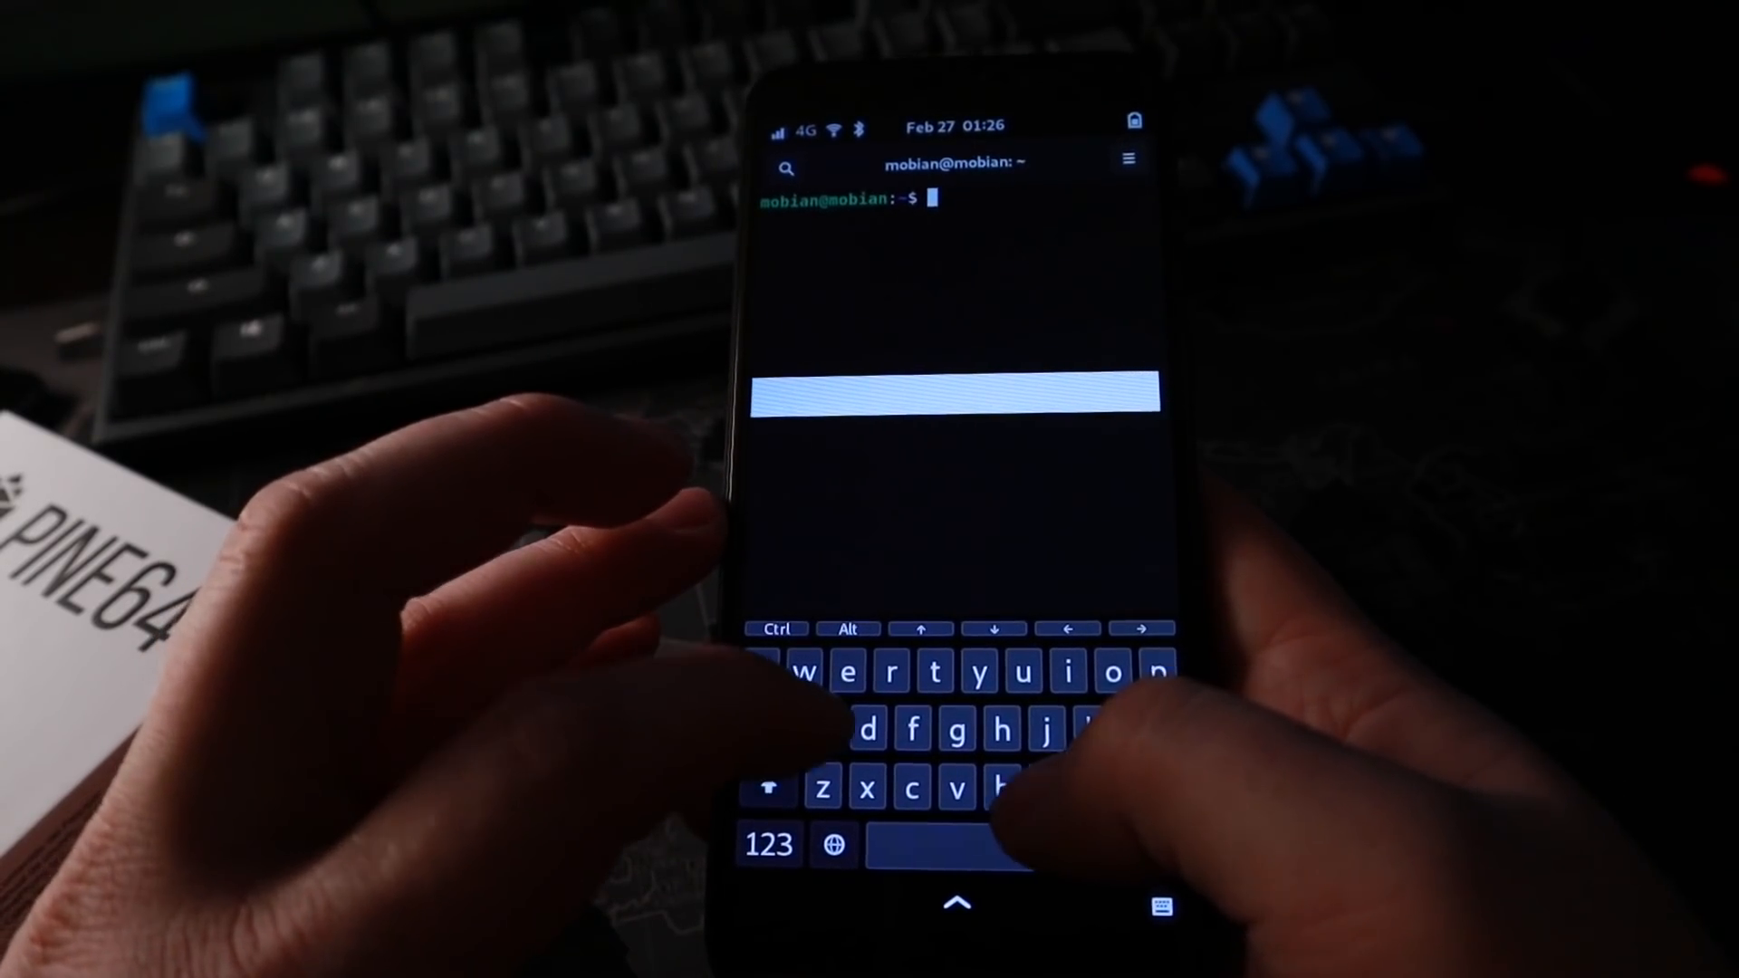
pyautogui.write('neofetc')
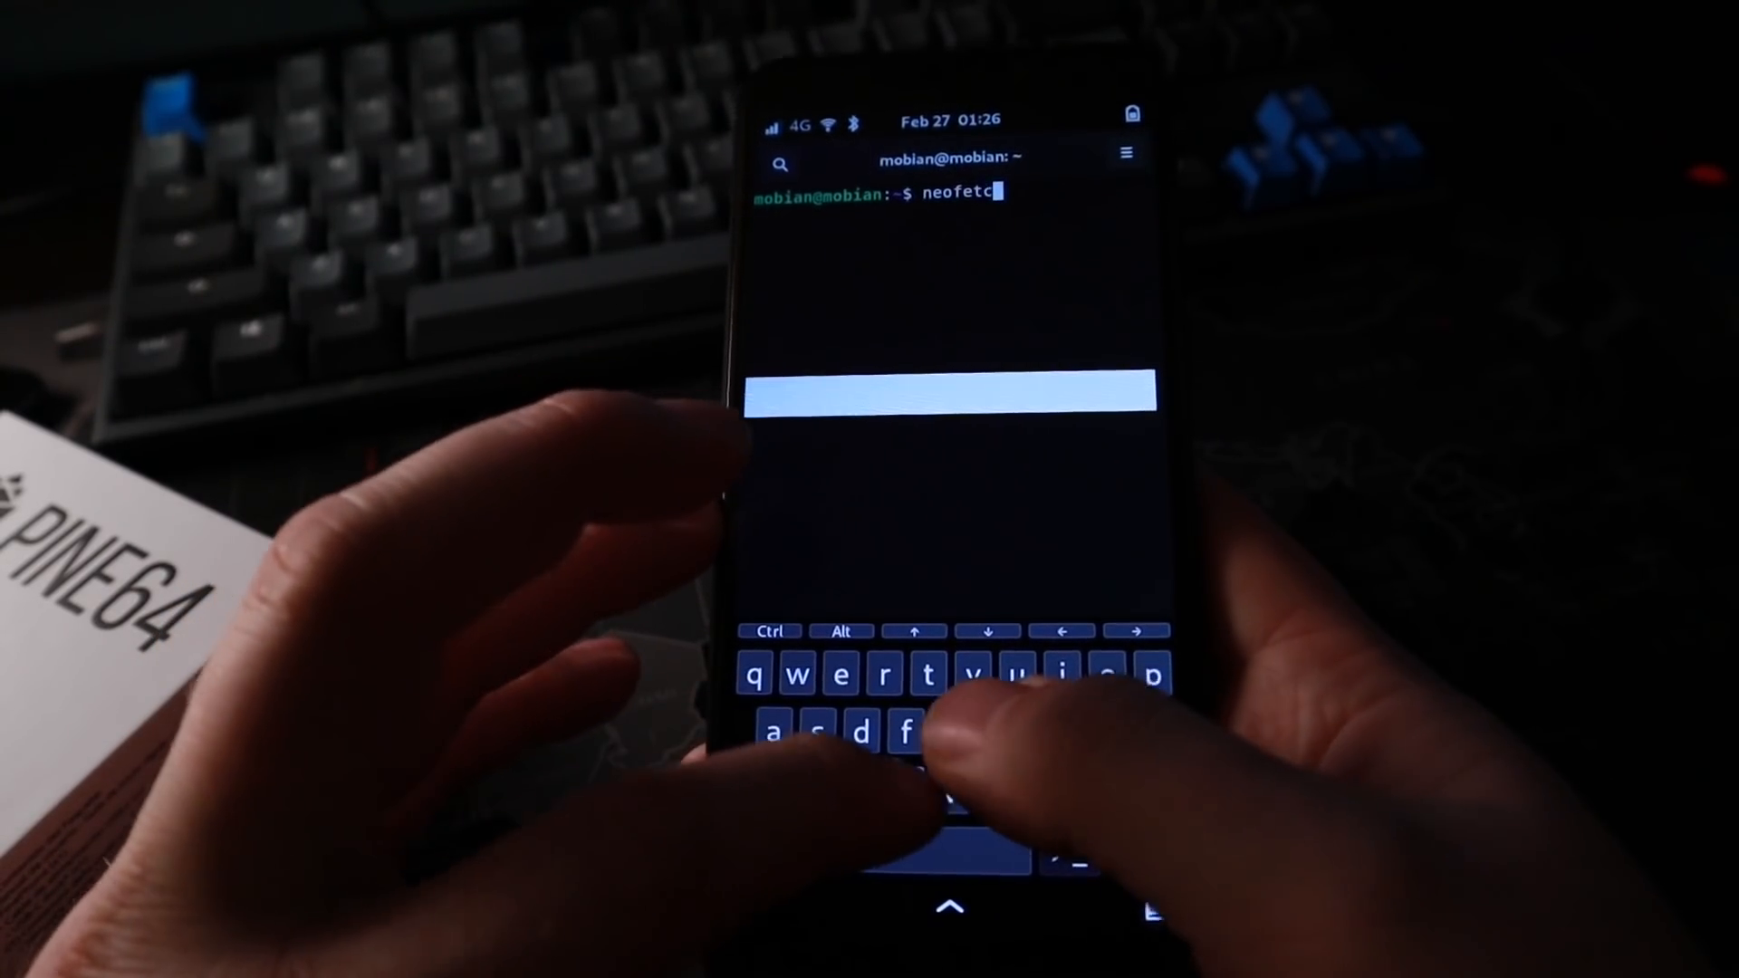
pyautogui.write('h')
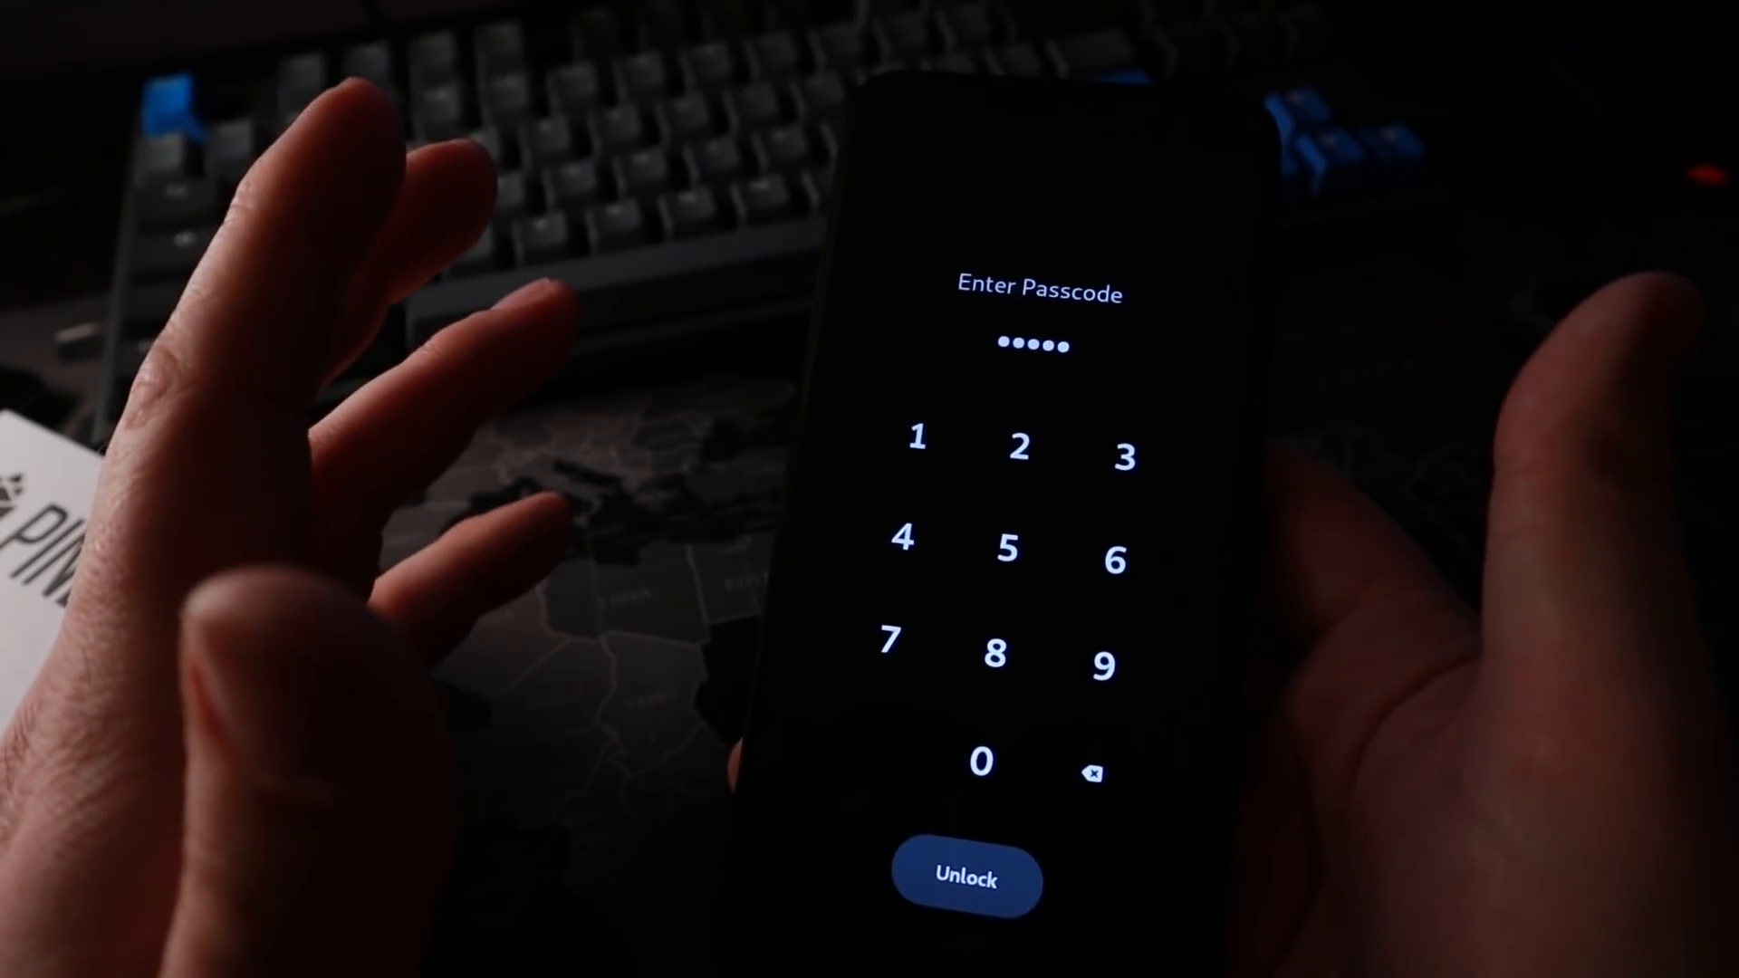
# Step: Unlock the phone and type 'hopkins' and 'h' into the King's Cross terminal
pyautogui.click(966, 879)
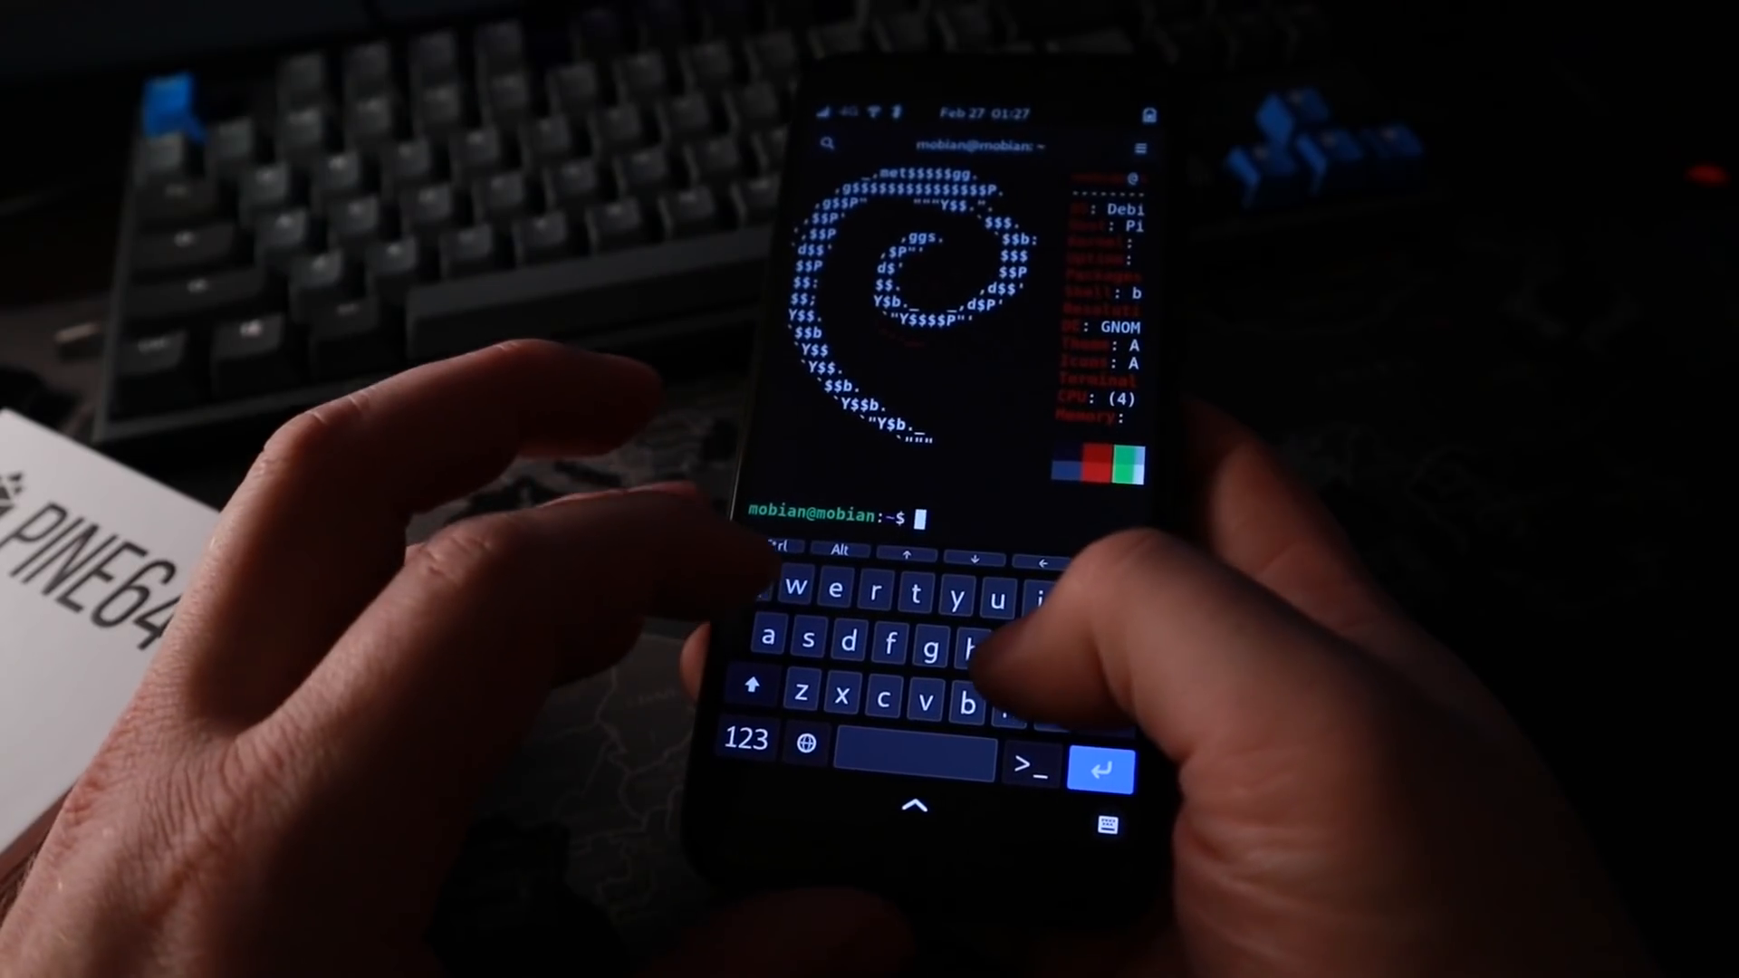
pyautogui.write('hh h')
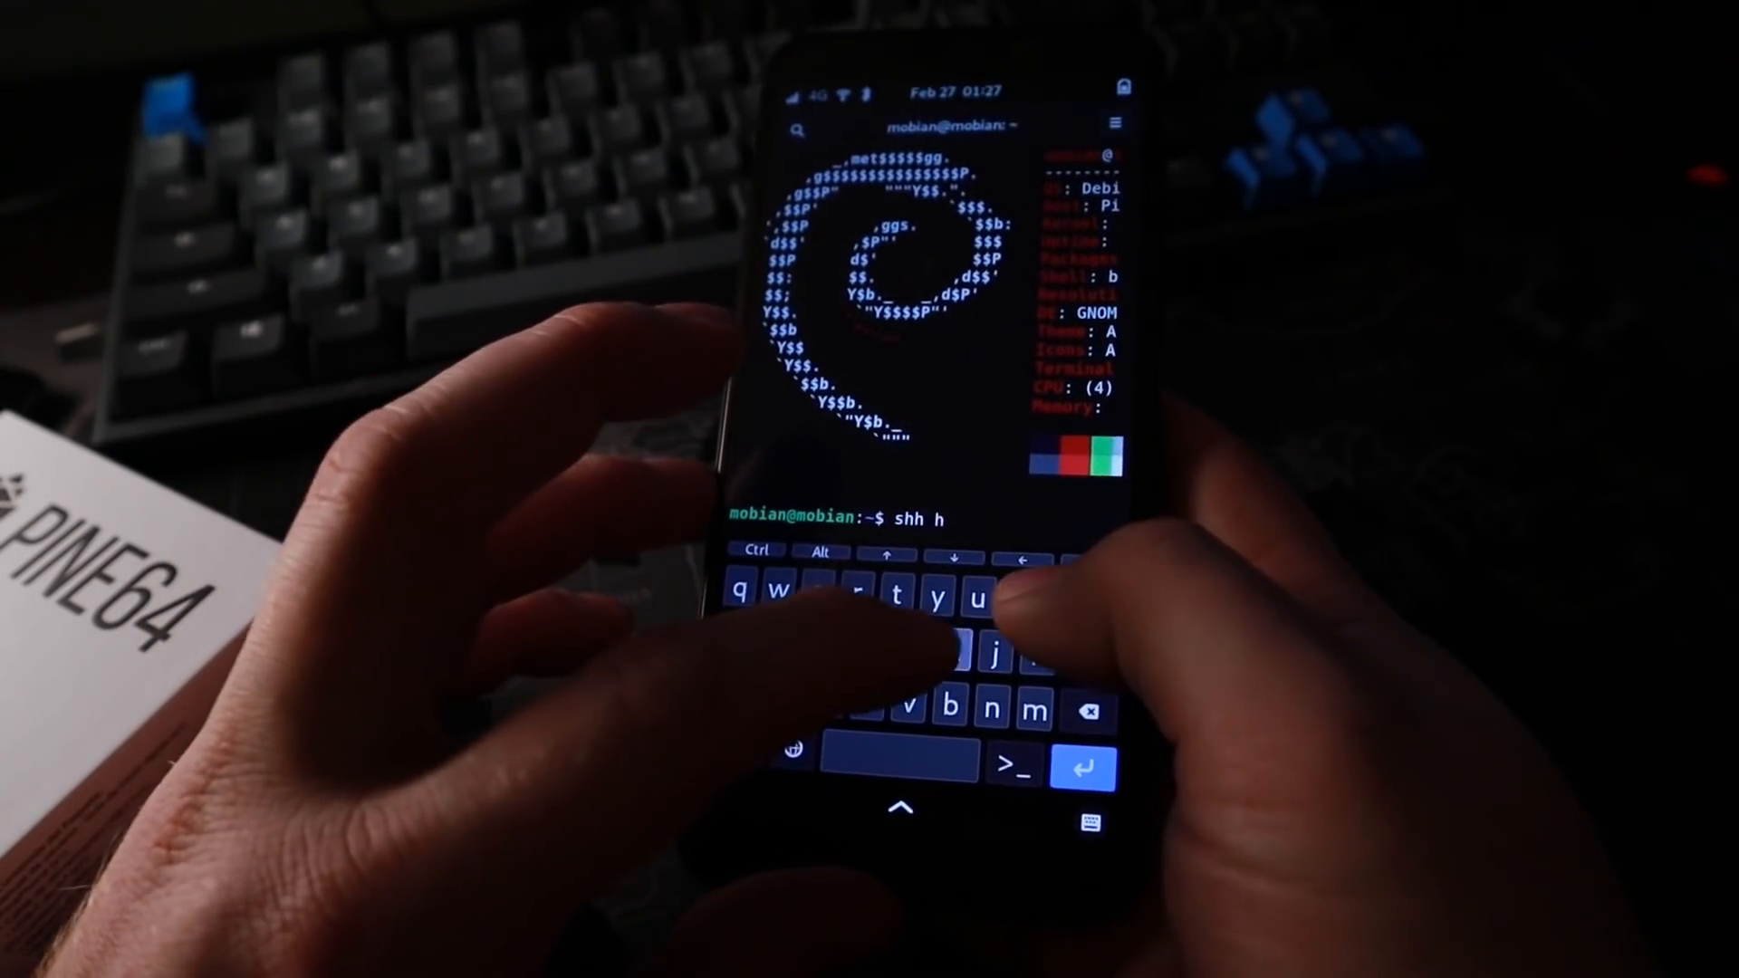
pyautogui.write('opkins')
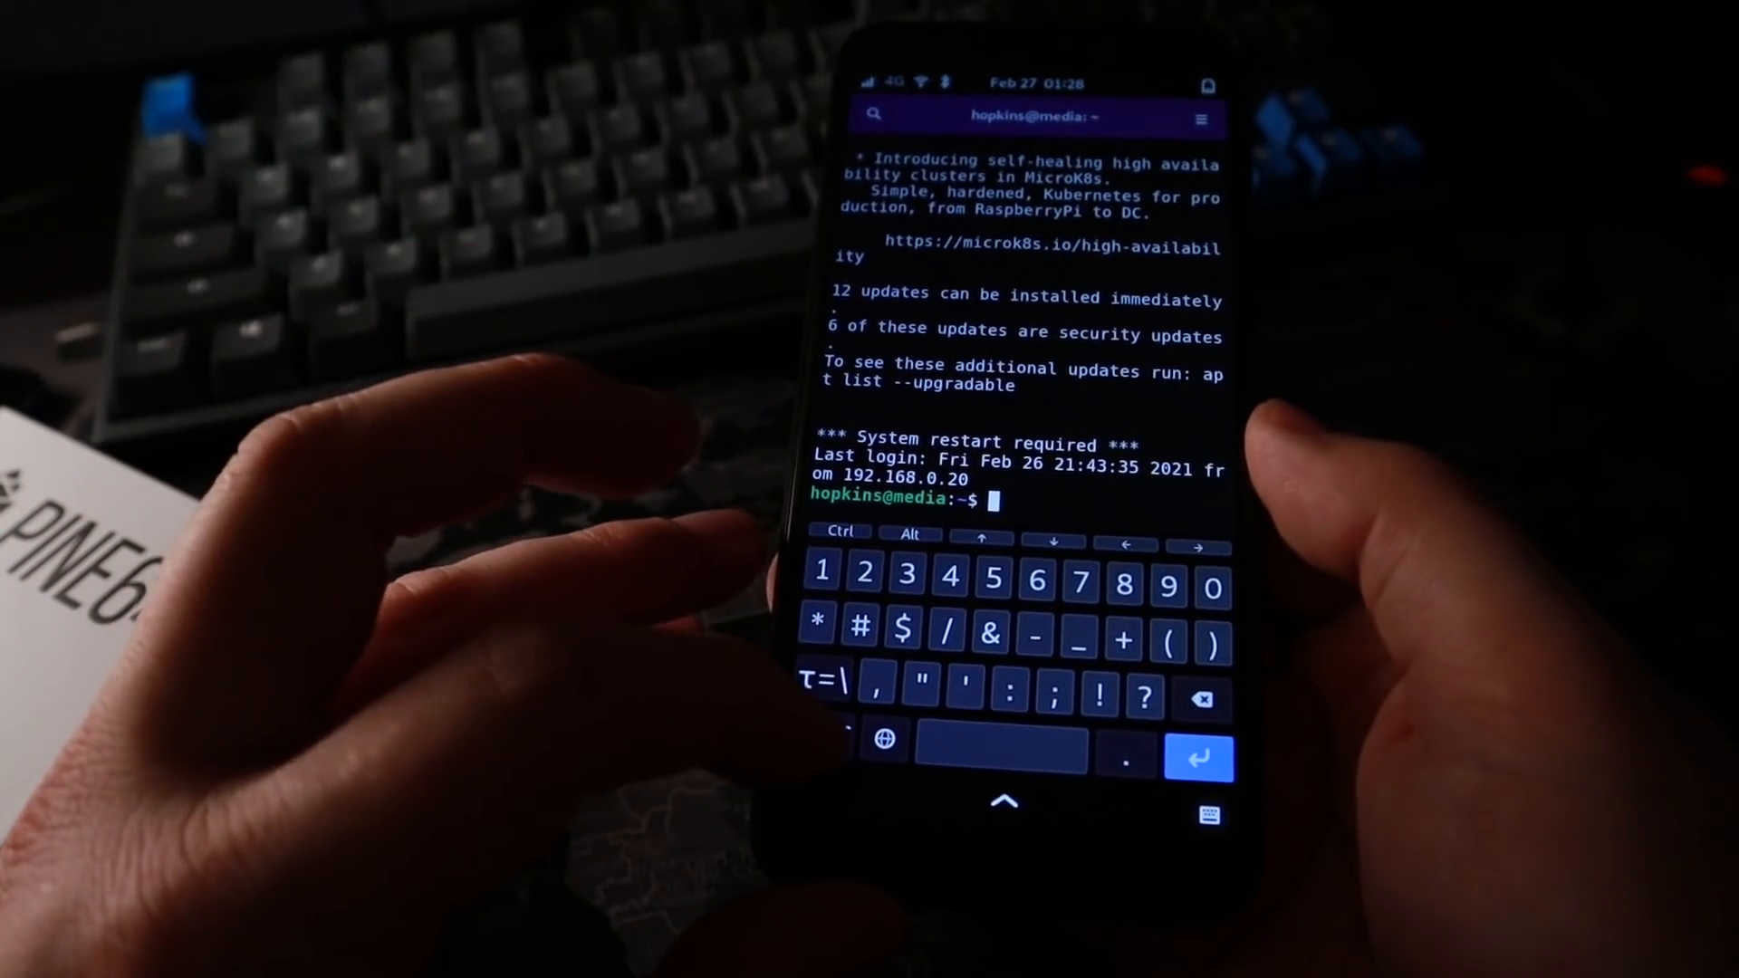
pyautogui.write('h')
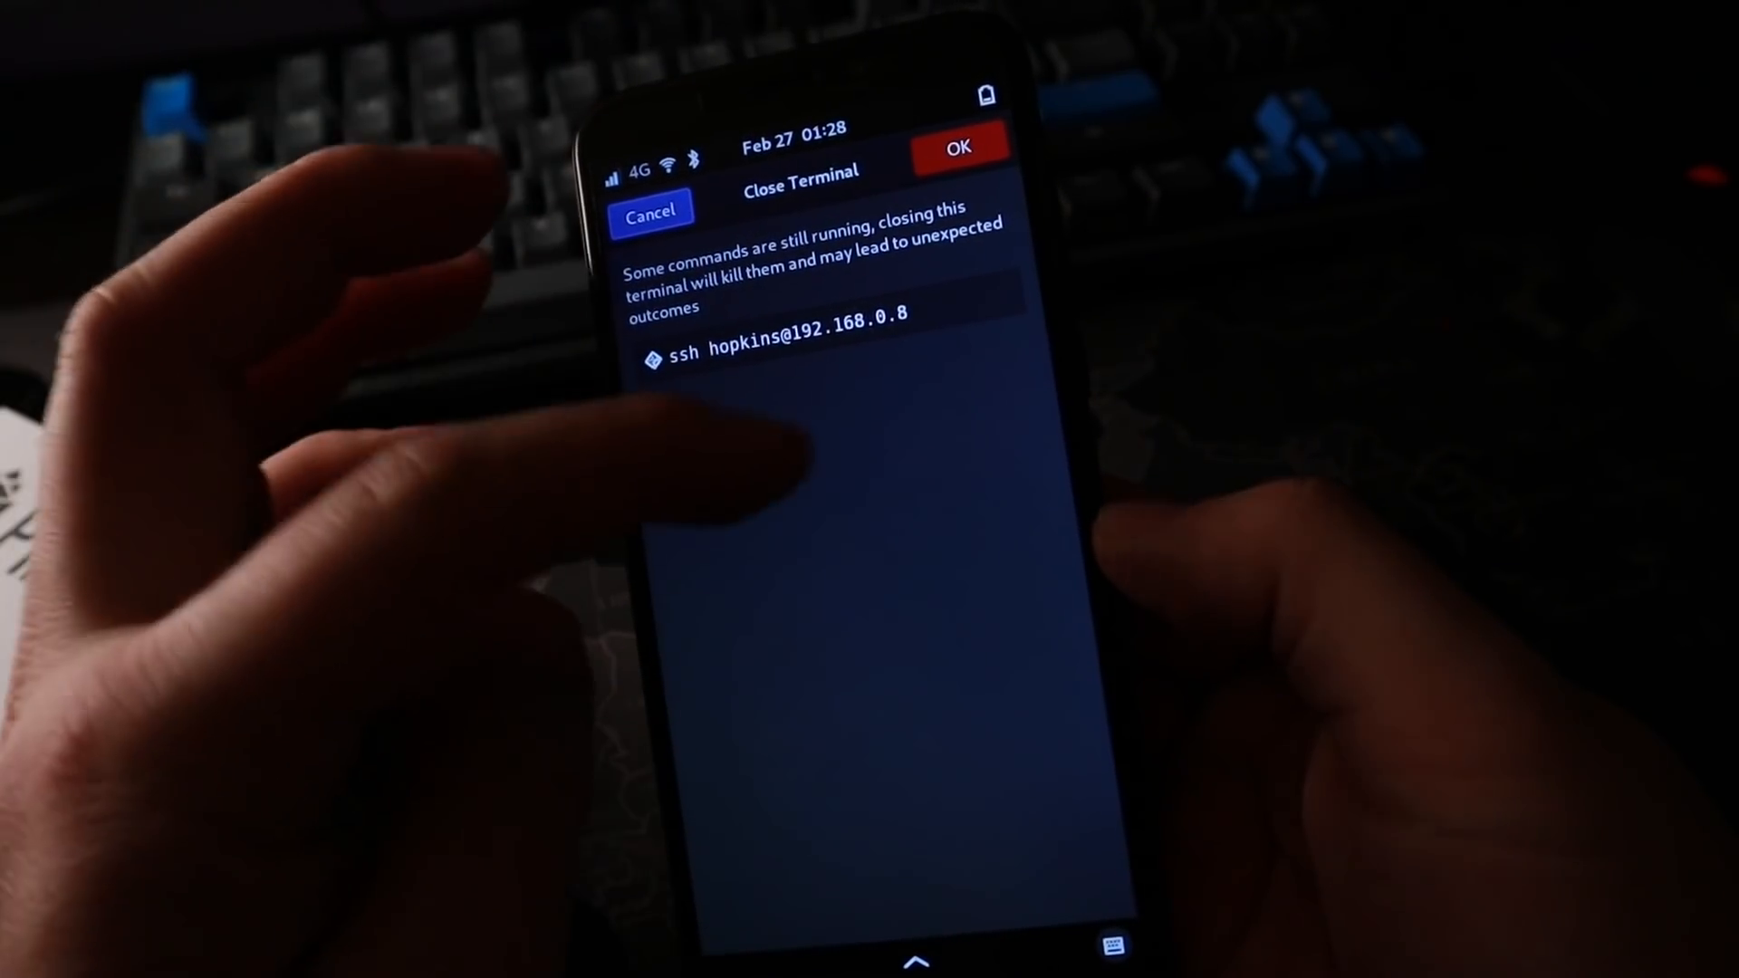
# Step: Confirm the Close Terminal warning, ending the ssh session to 192.168.0.8
pyautogui.click(956, 146)
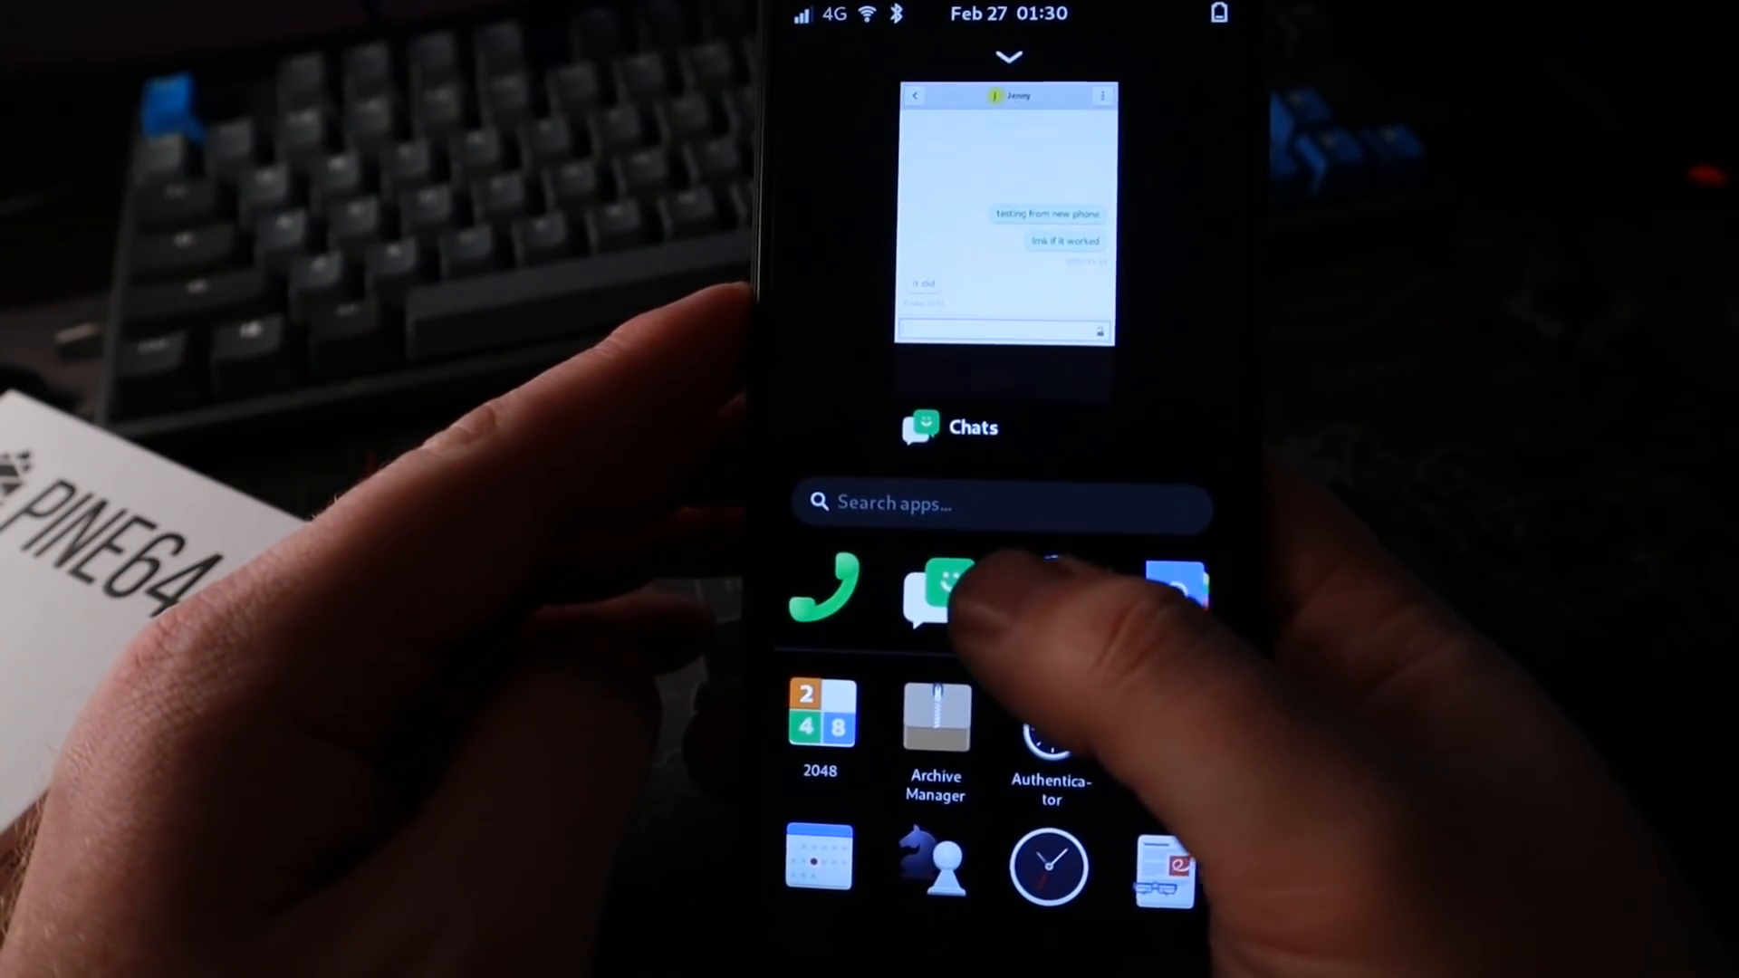
# Step: Launch GNOME Web from the Phosh app dock
pyautogui.click(938, 593)
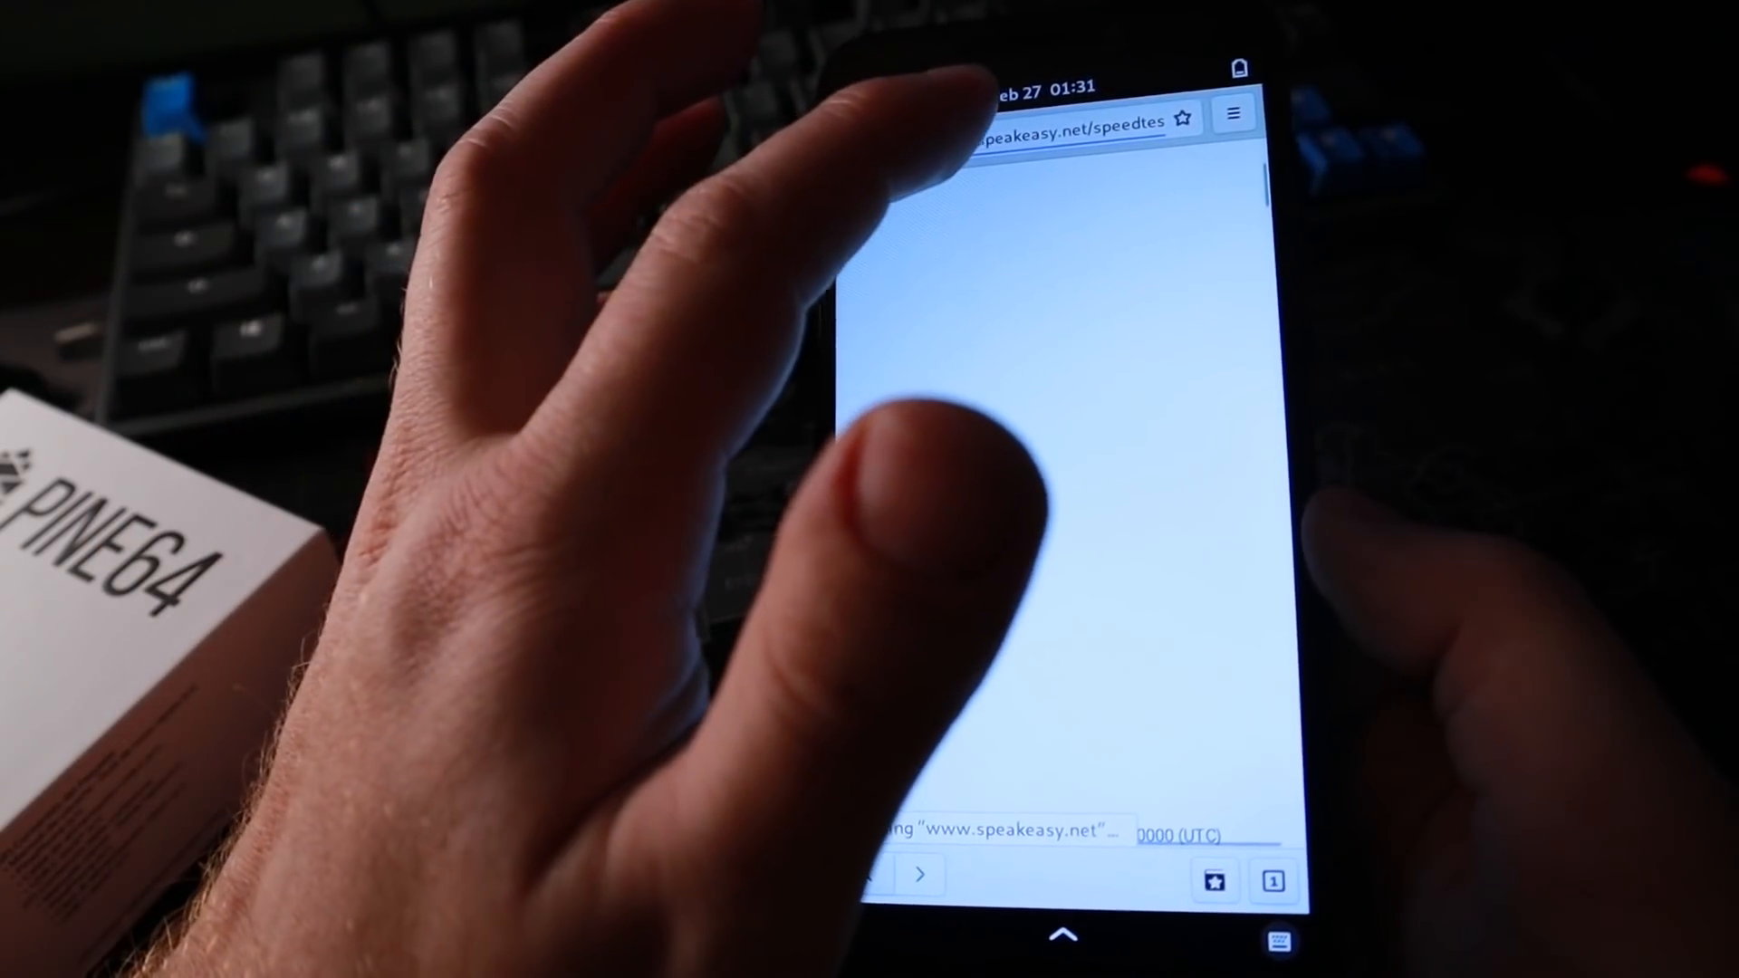
# Step: Load techhut.tv and scroll down through the article about turning an old PC into a media server
pyautogui.click(1064, 119)
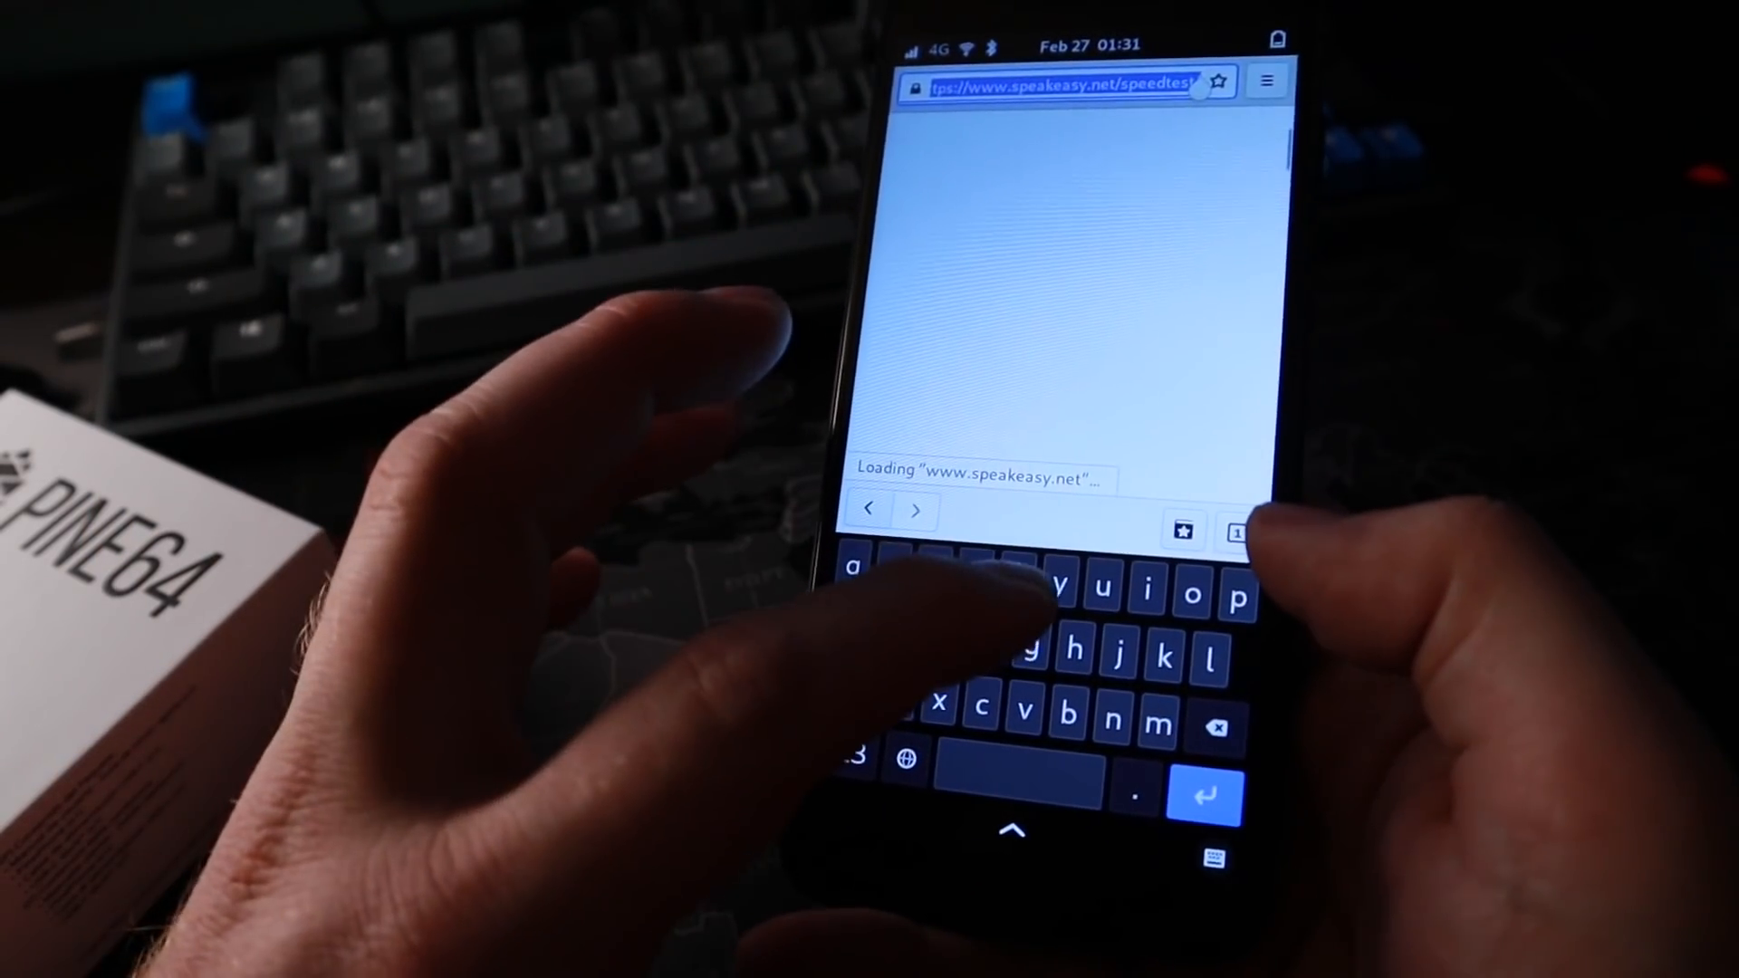
pyautogui.write('techhut.t')
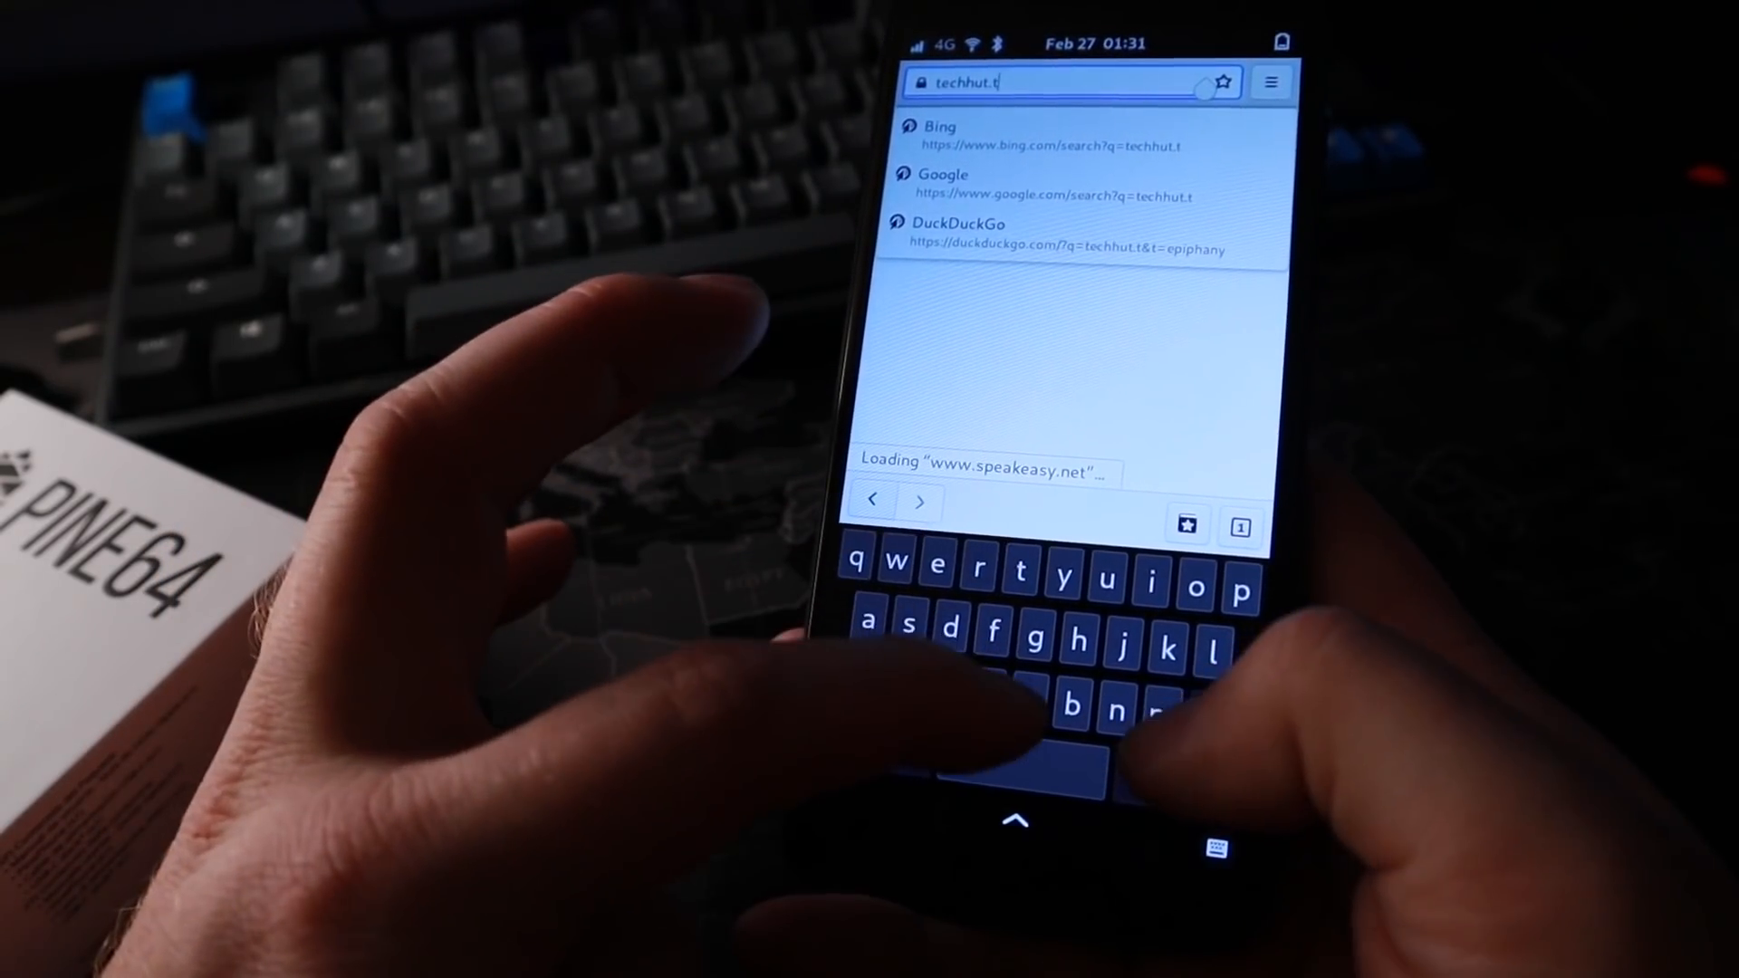
pyautogui.write('v/')
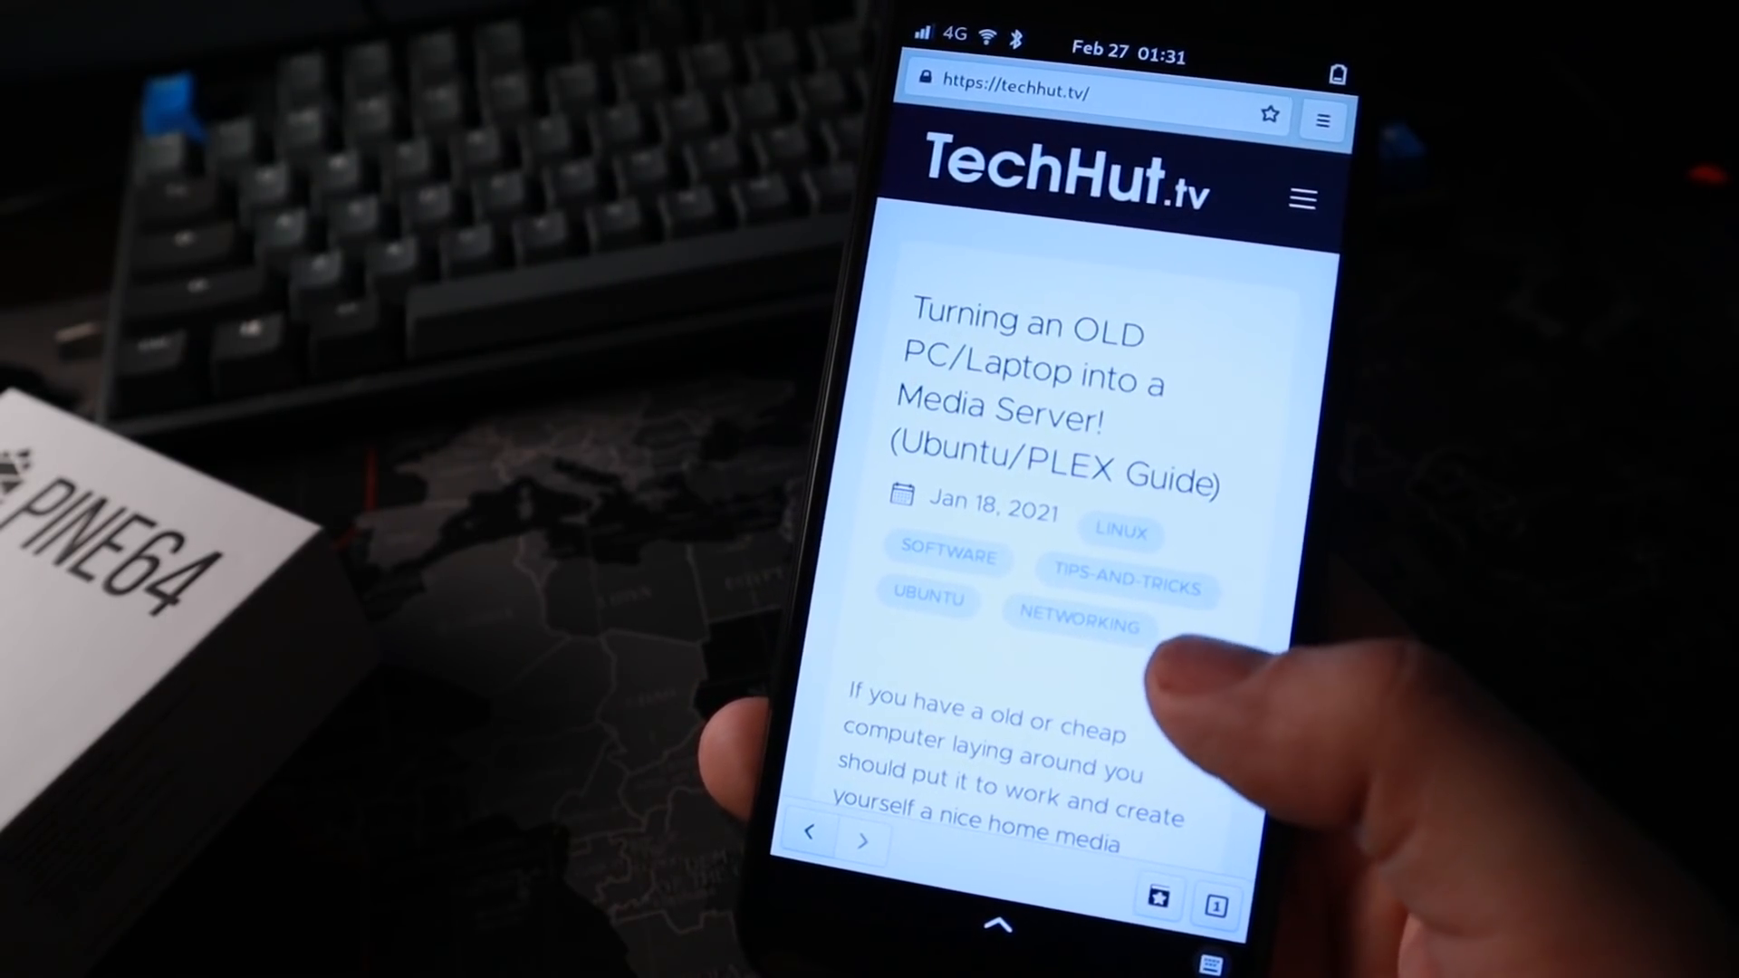
pyautogui.scroll(-3)
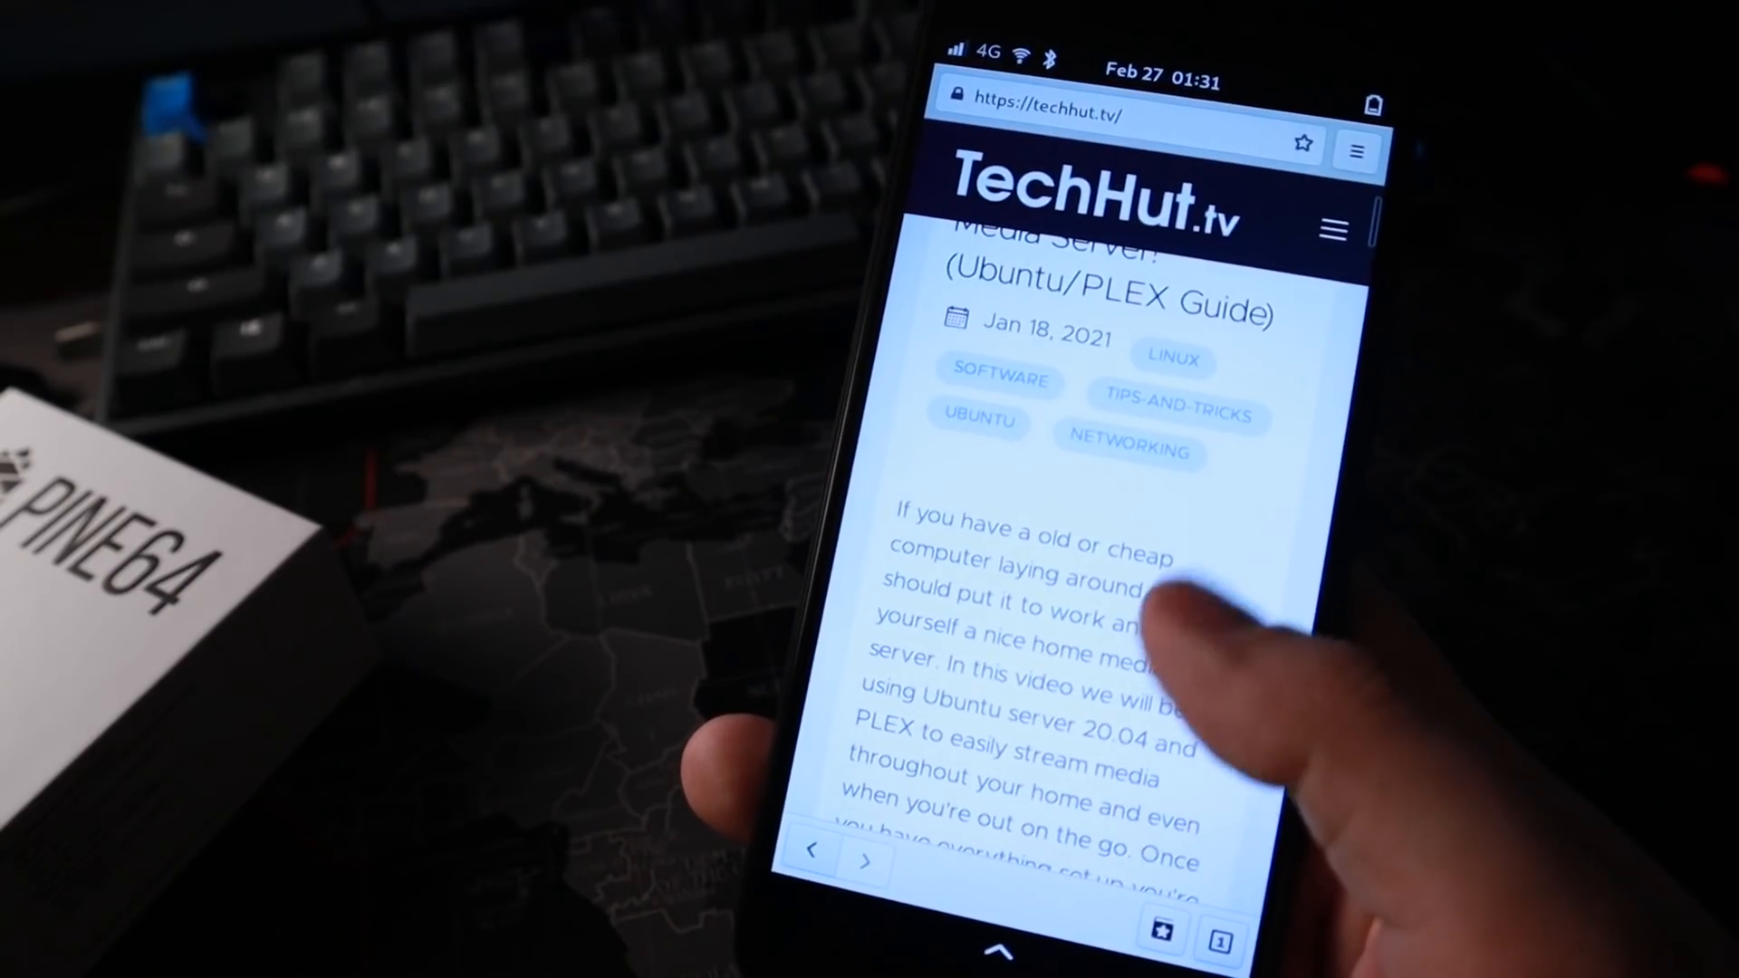
pyautogui.scroll(-3)
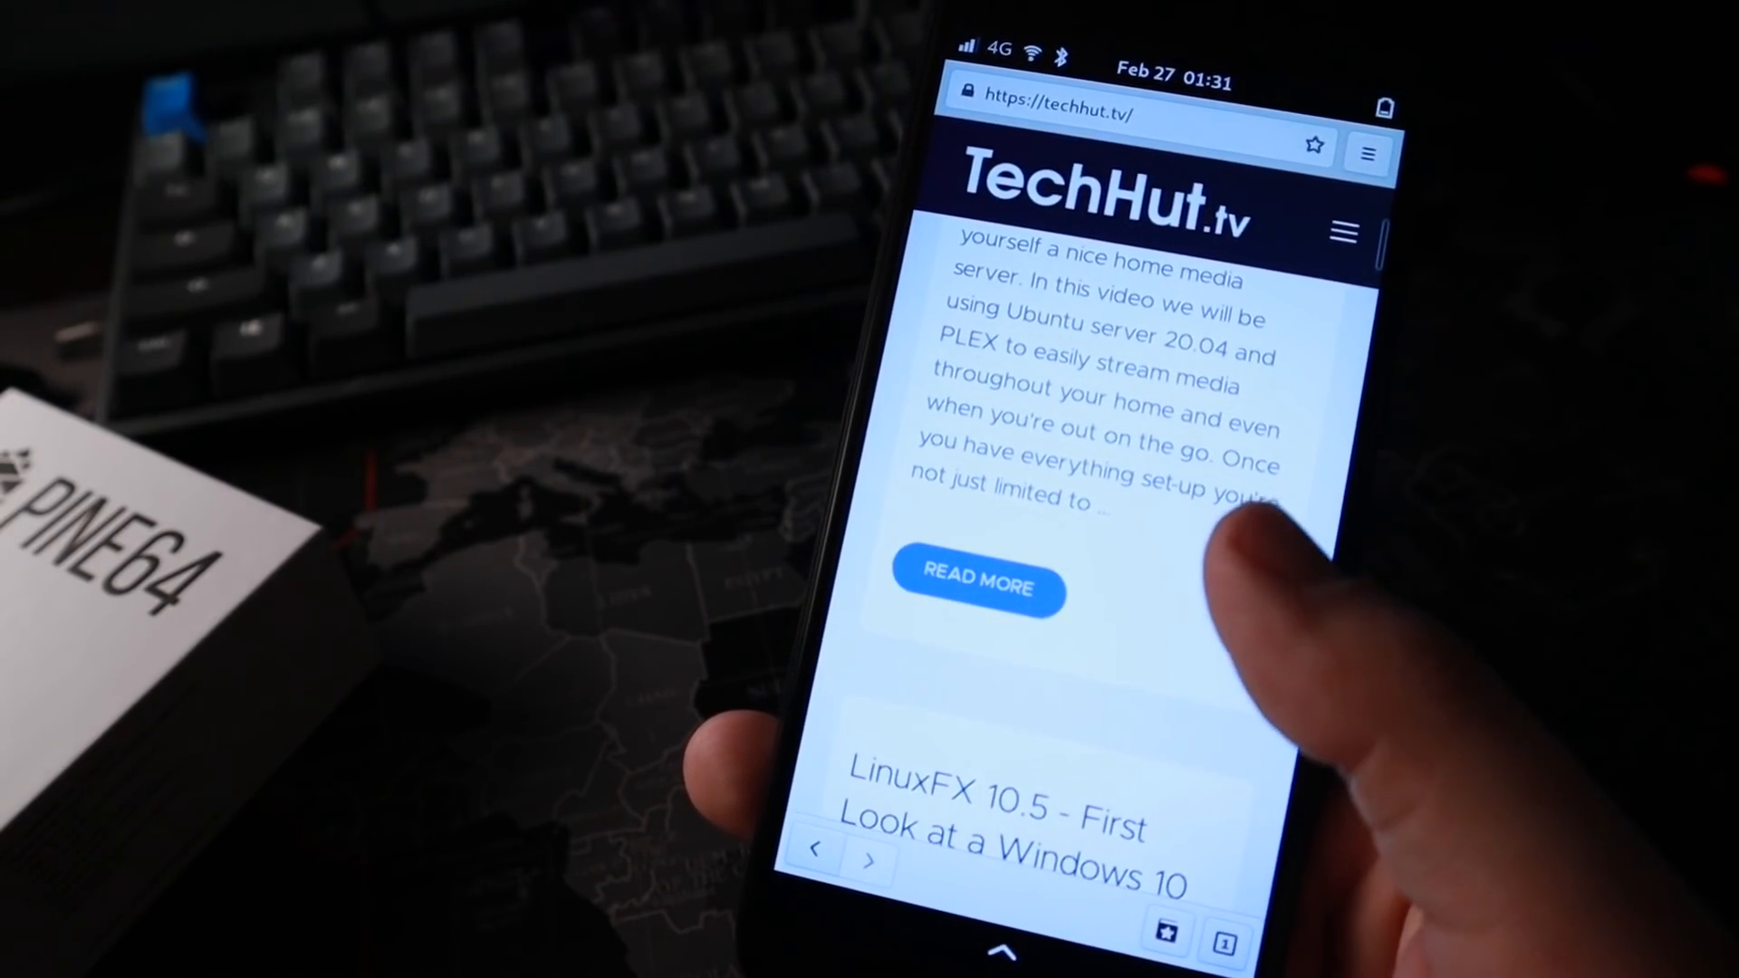
pyautogui.scroll(-3)
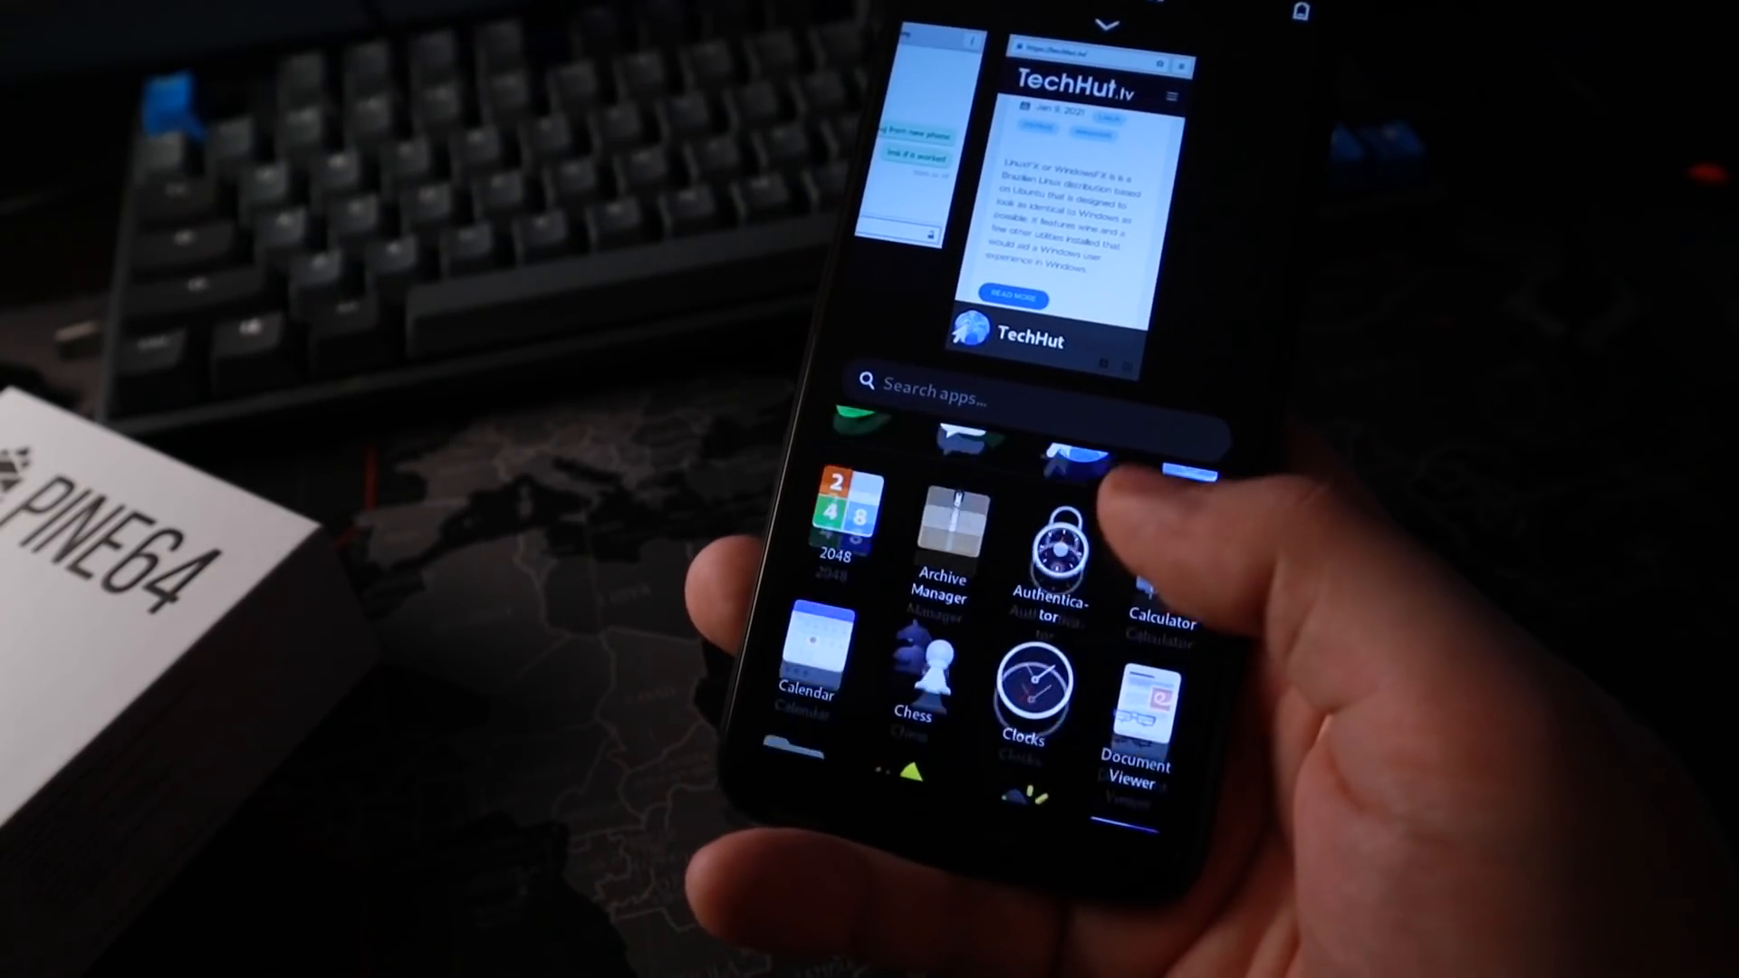
# Step: Scroll the Phosh app grid to reach the Software icon
pyautogui.scroll(-3)
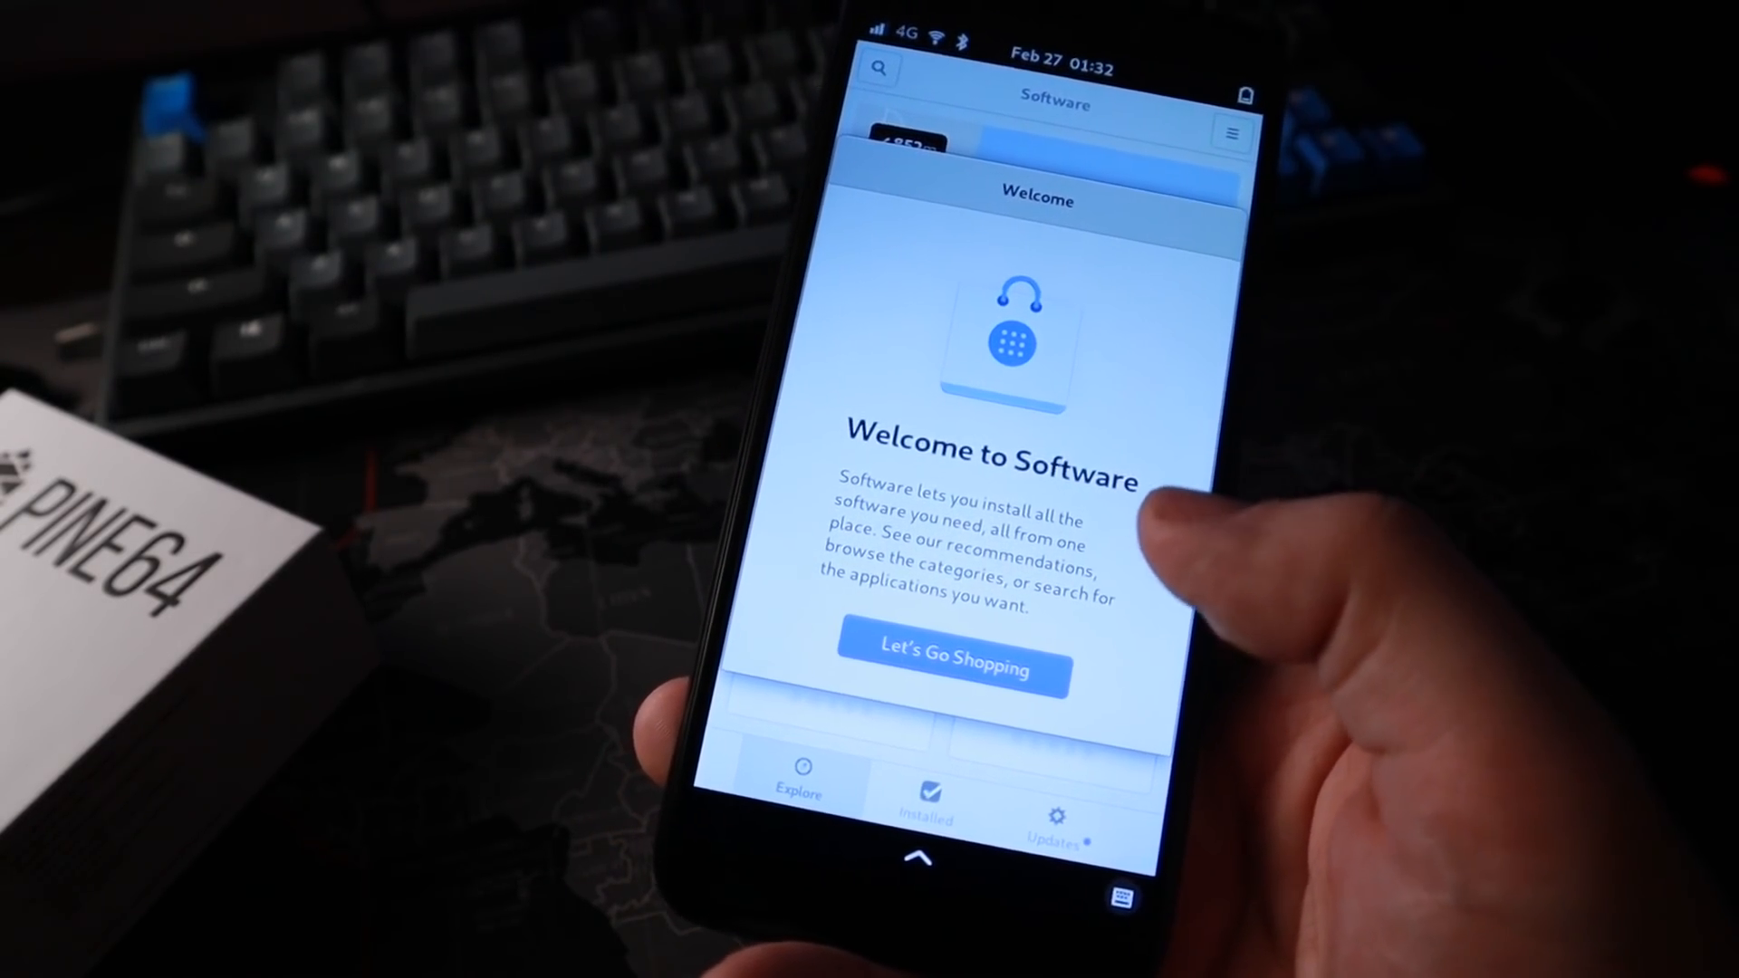
# Step: Dismiss Software's welcome with Let's Go Shopping, scroll Explore, then scroll the app grid
pyautogui.click(952, 667)
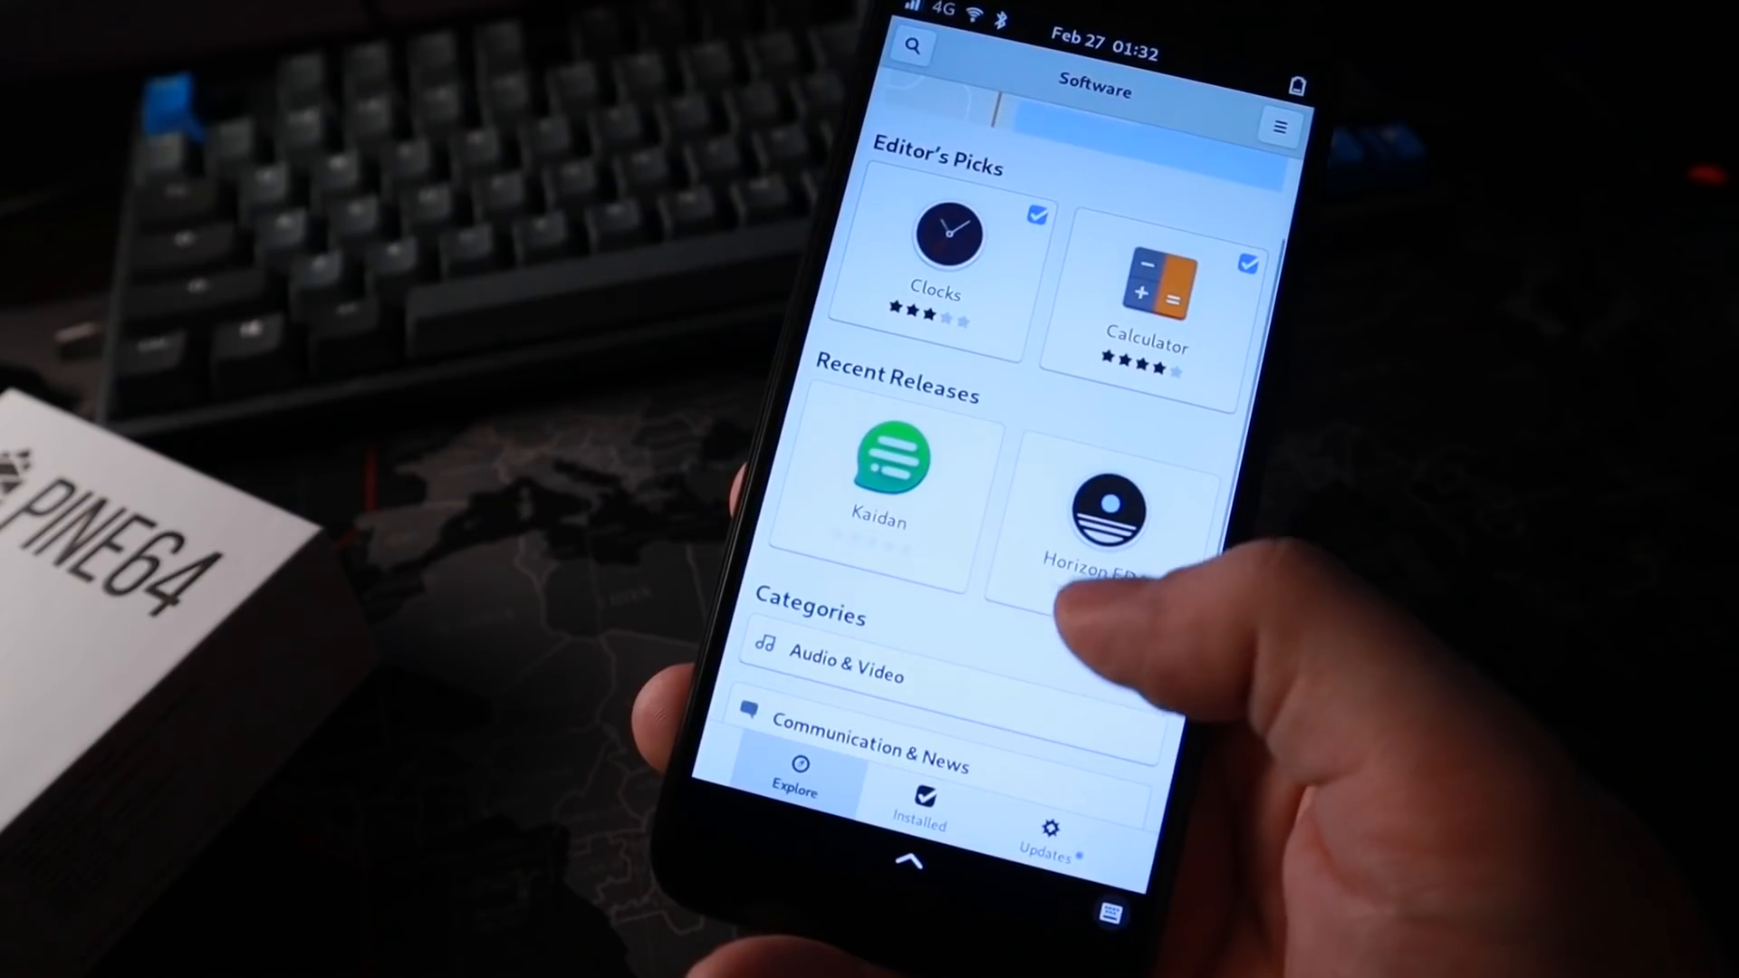
pyautogui.scroll(-3)
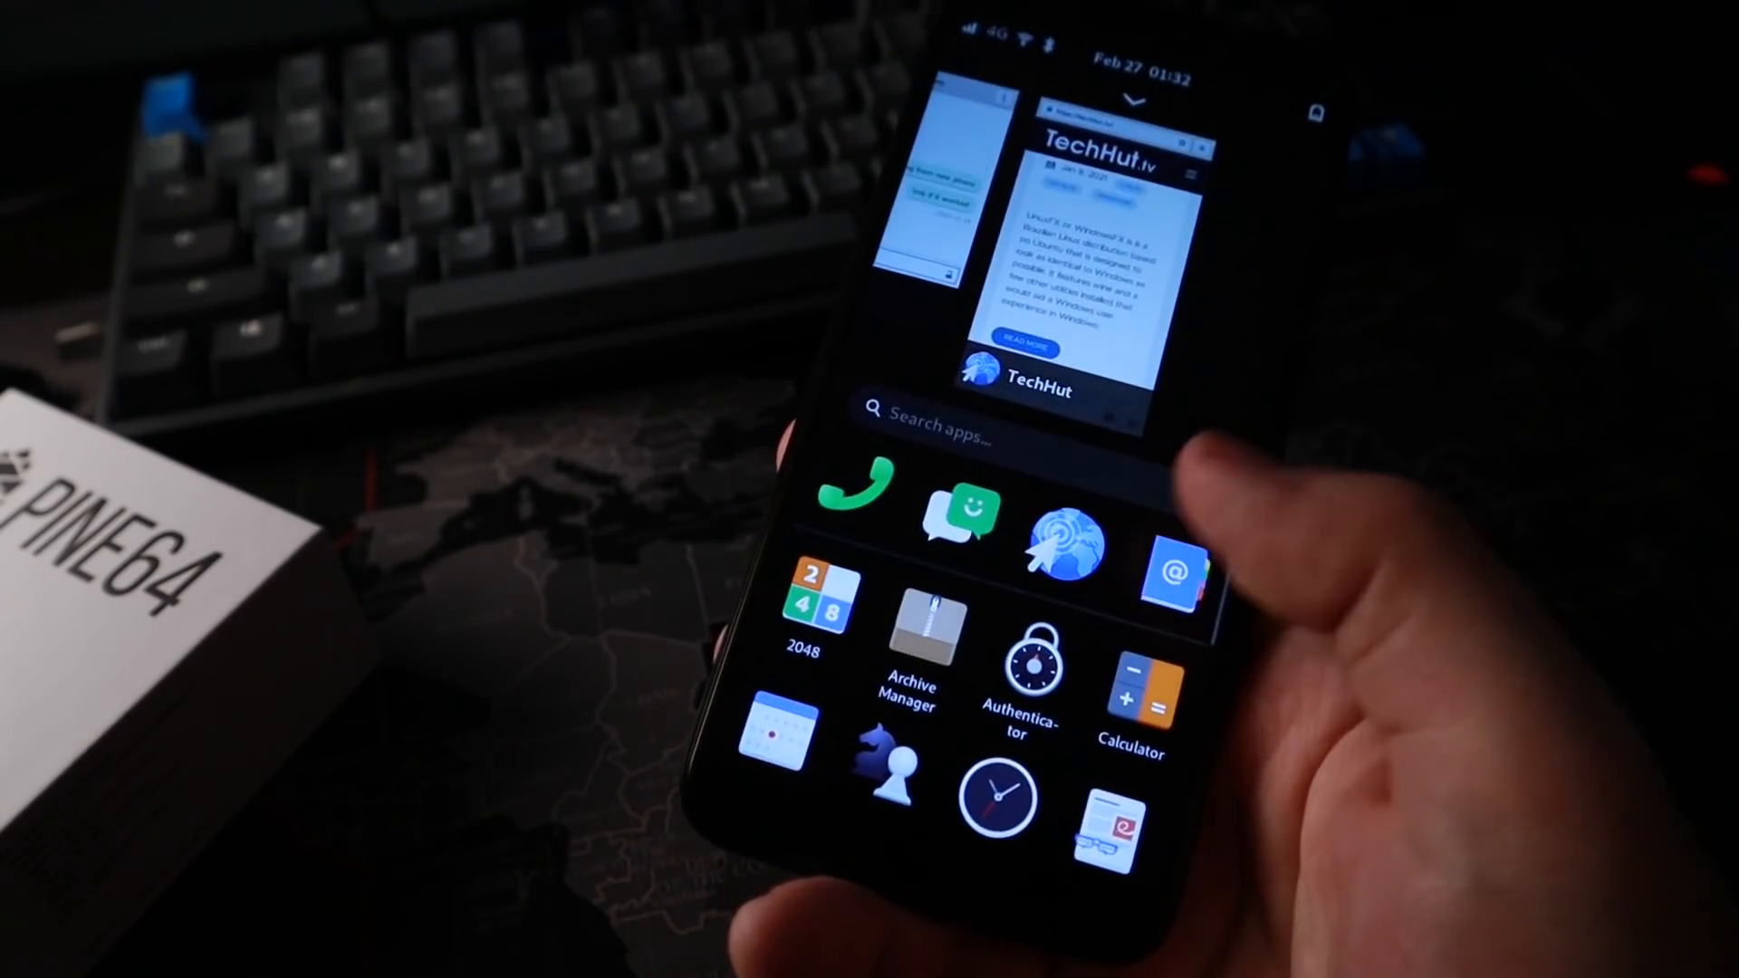
pyautogui.scroll(-3)
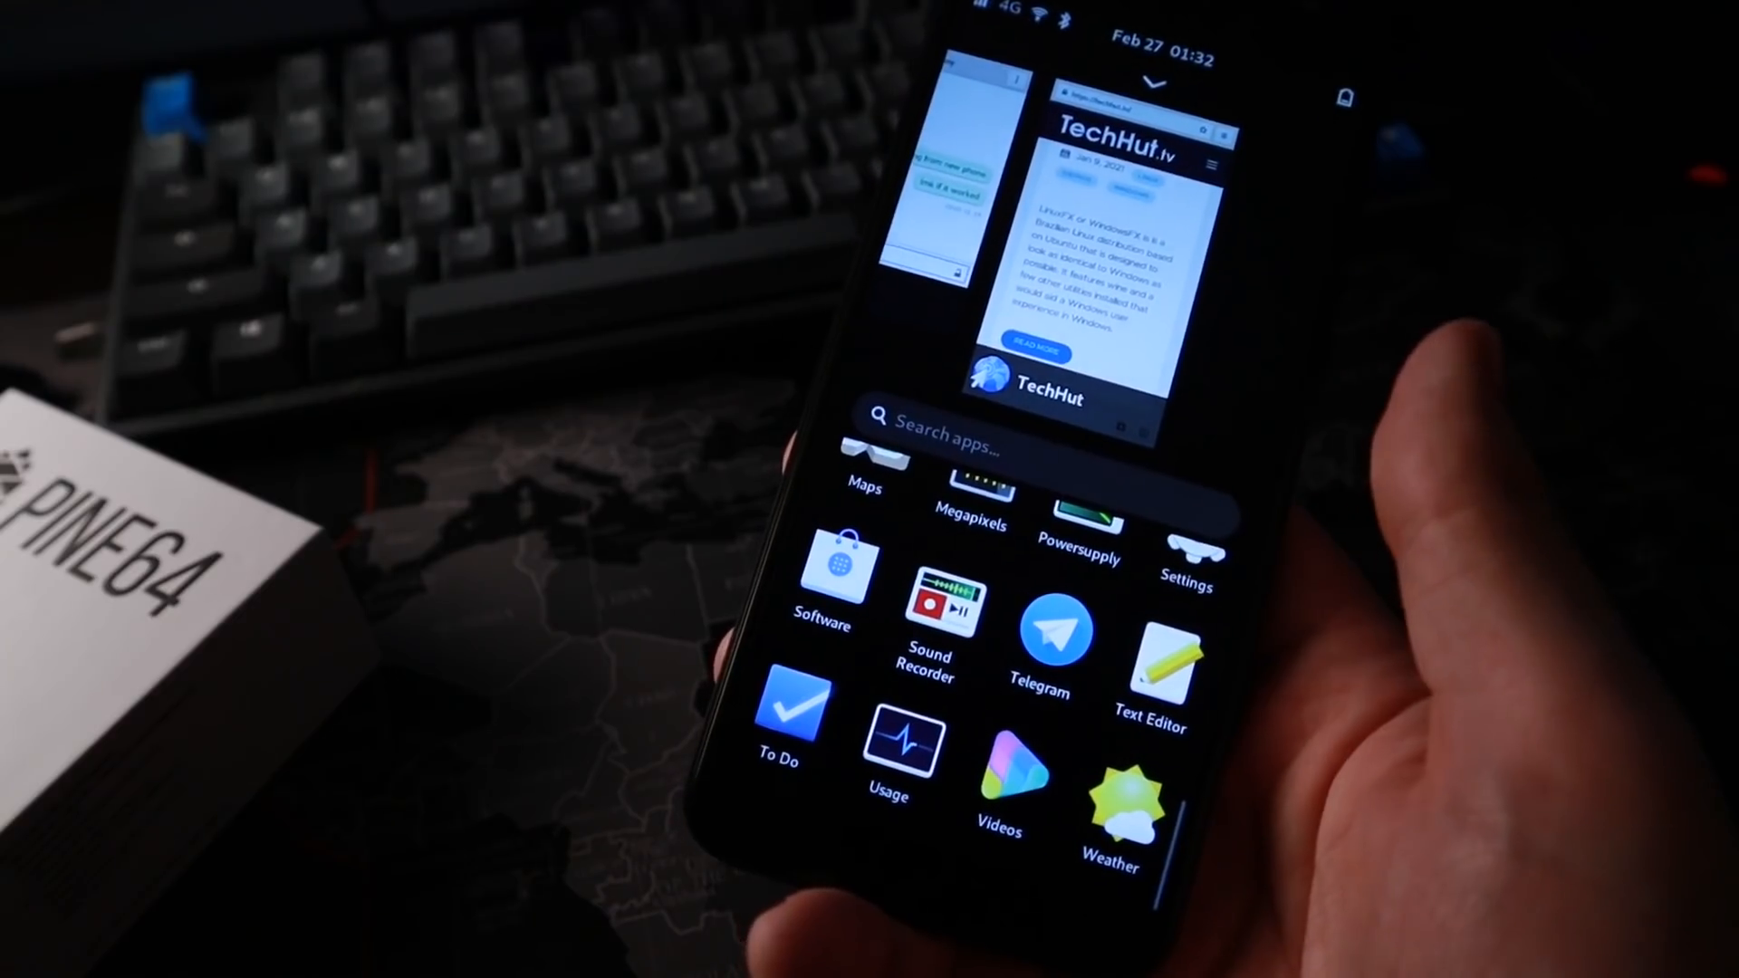